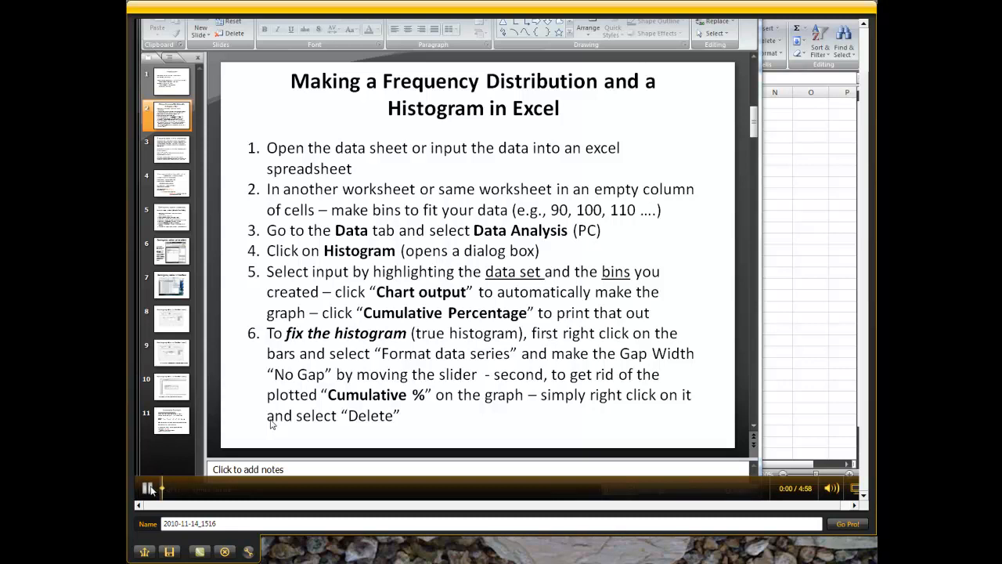
# - Select the HeartRate values down to row 26 and the bin values 90 to 160
pyautogui.click(148, 488)
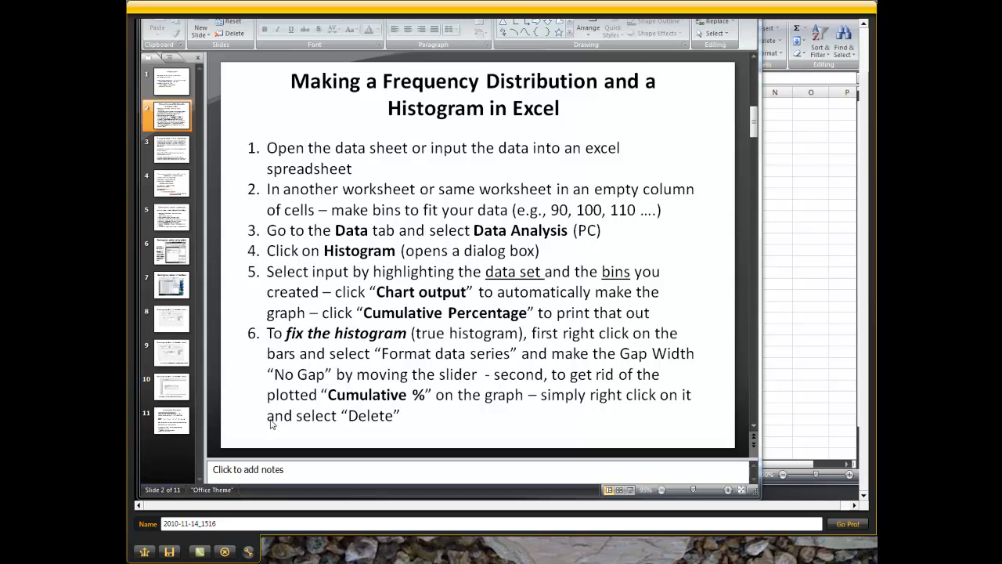
pyautogui.moveTo(767, 284)
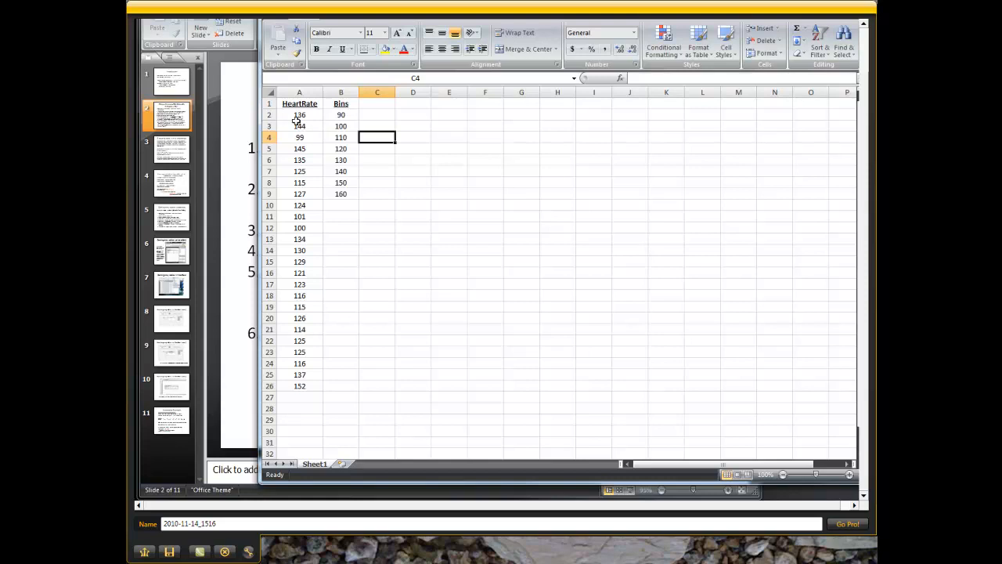
pyautogui.moveTo(299, 115); pyautogui.dragTo(299, 250)
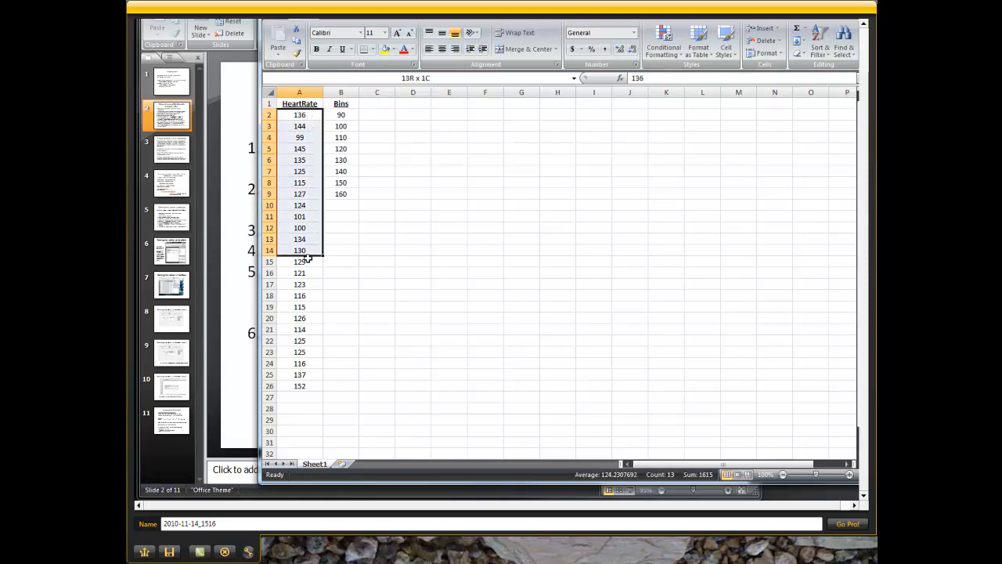
pyautogui.moveTo(299, 250); pyautogui.dragTo(299, 385)
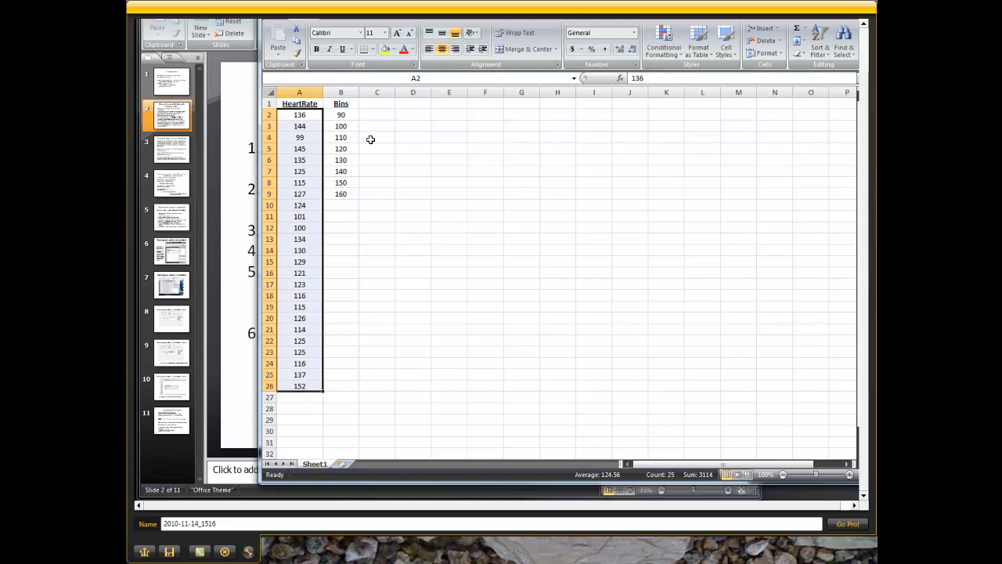
pyautogui.moveTo(366, 126)
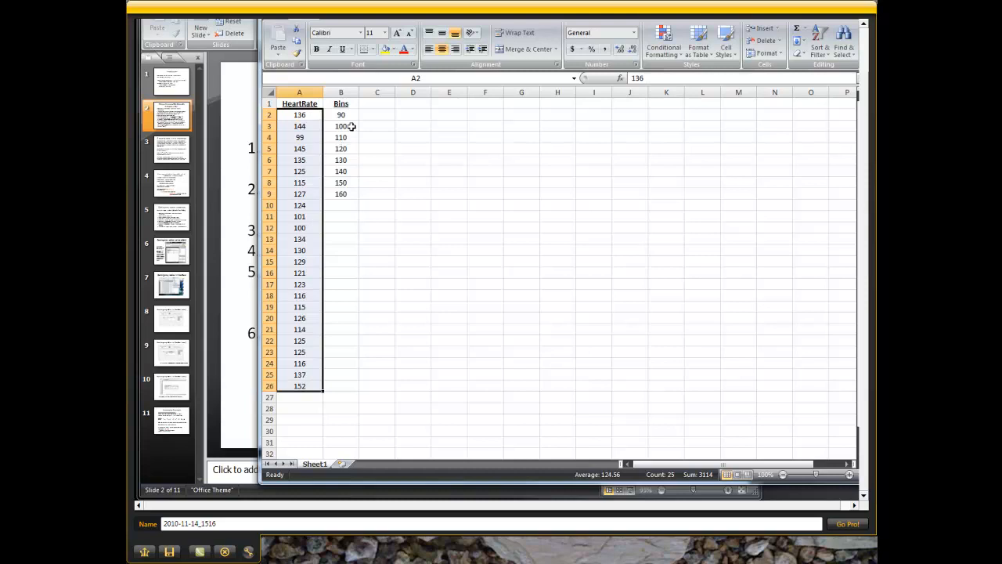
pyautogui.click(340, 115)
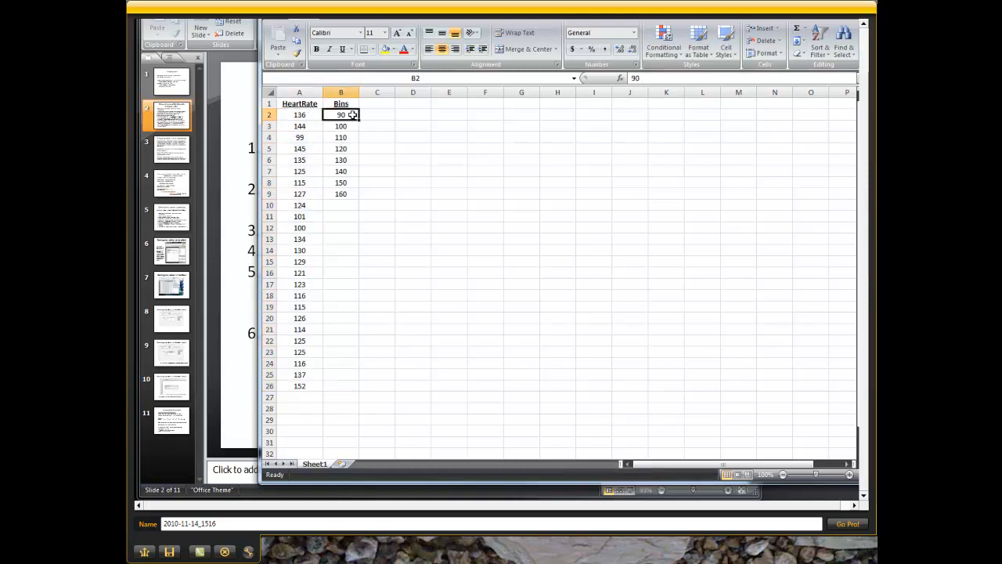
pyautogui.moveTo(341, 115); pyautogui.dragTo(341, 193)
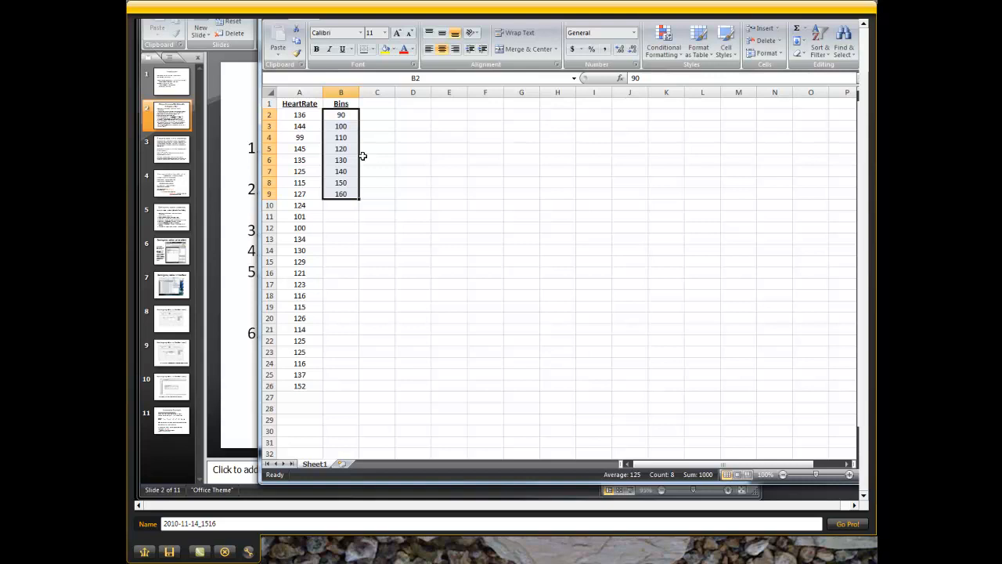
pyautogui.moveTo(408, 135)
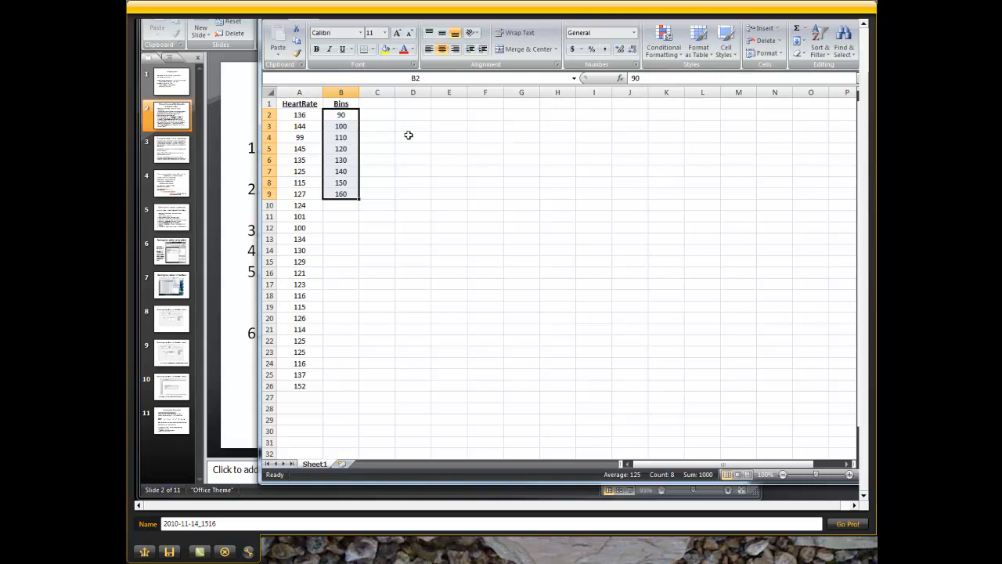
pyautogui.click(412, 137)
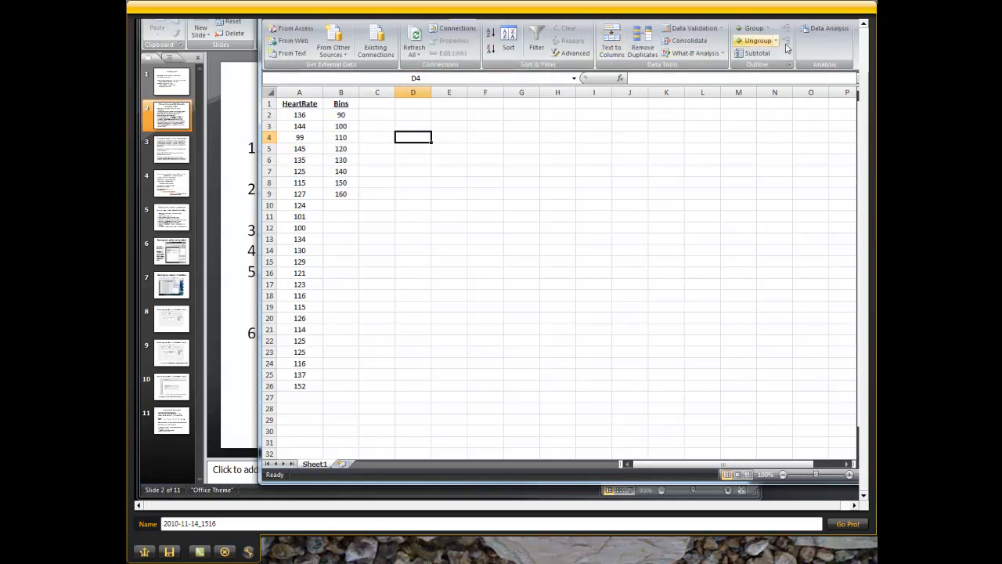
pyautogui.moveTo(828, 29)
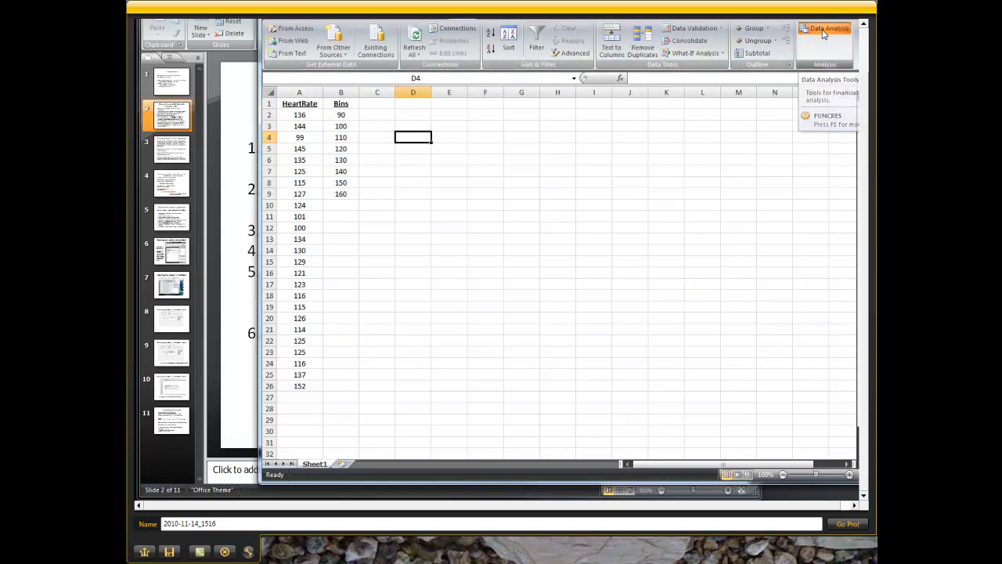
# - Choose Histogram with input A1:A26, bins B1:B9, labels, cumulative percentage and chart output
pyautogui.click(825, 28)
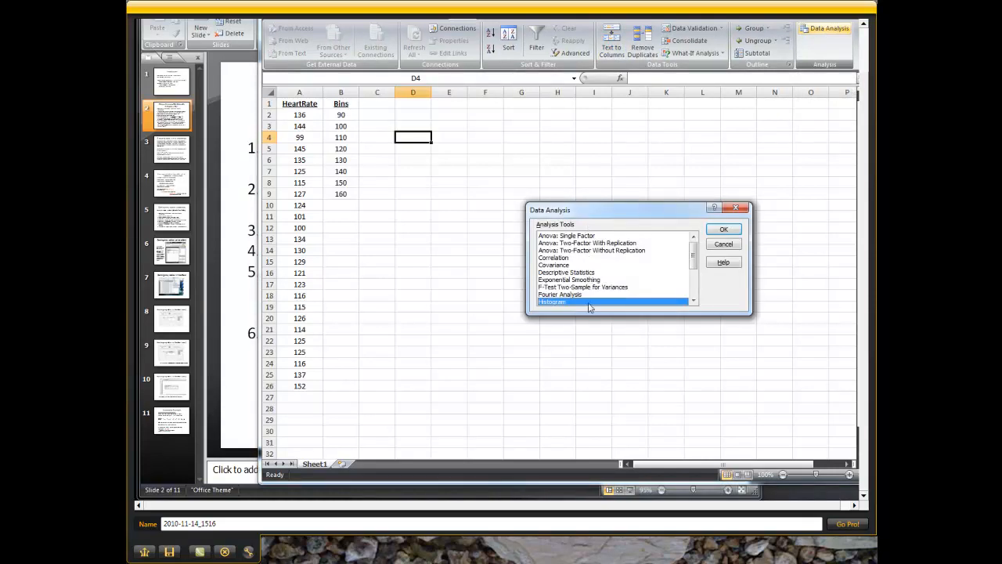
pyautogui.click(723, 228)
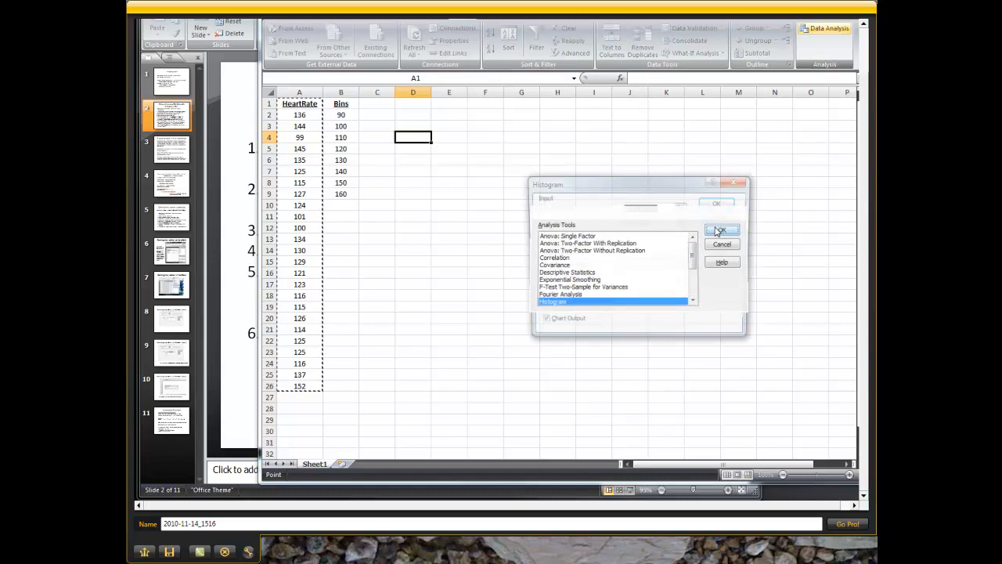
pyautogui.click(720, 229)
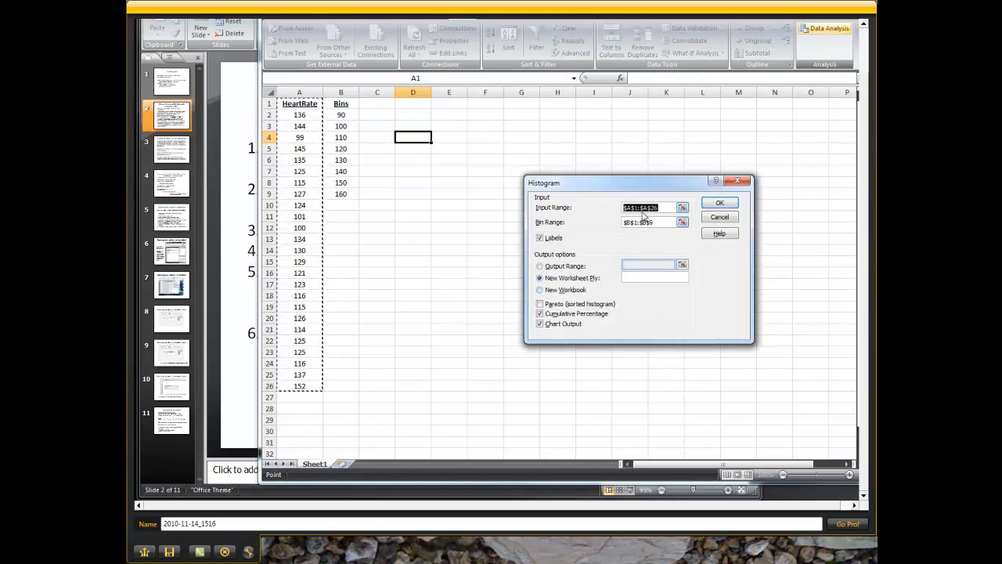
pyautogui.click(650, 208)
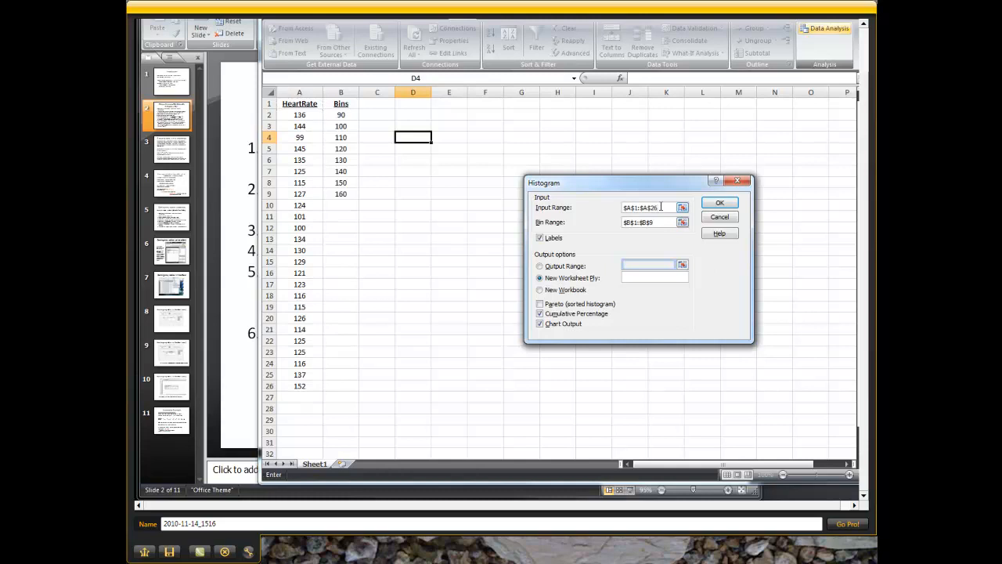
pyautogui.tripleClick(639, 207)
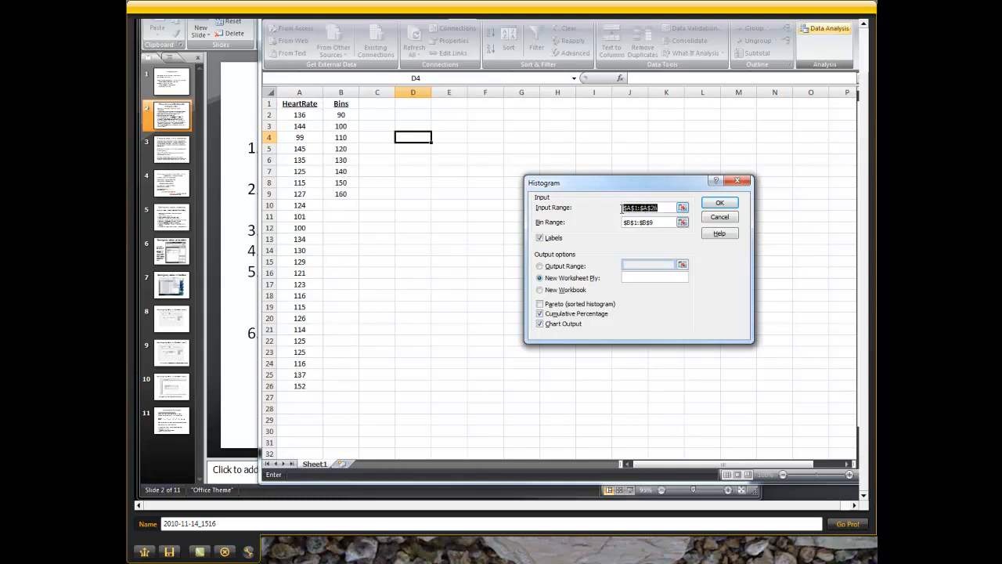
pyautogui.click(300, 103)
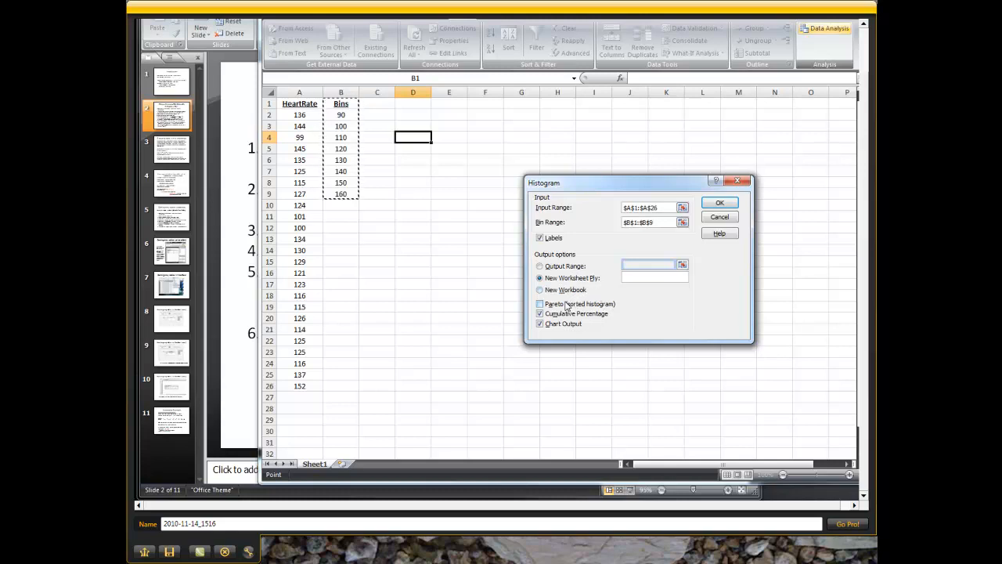
pyautogui.click(540, 314)
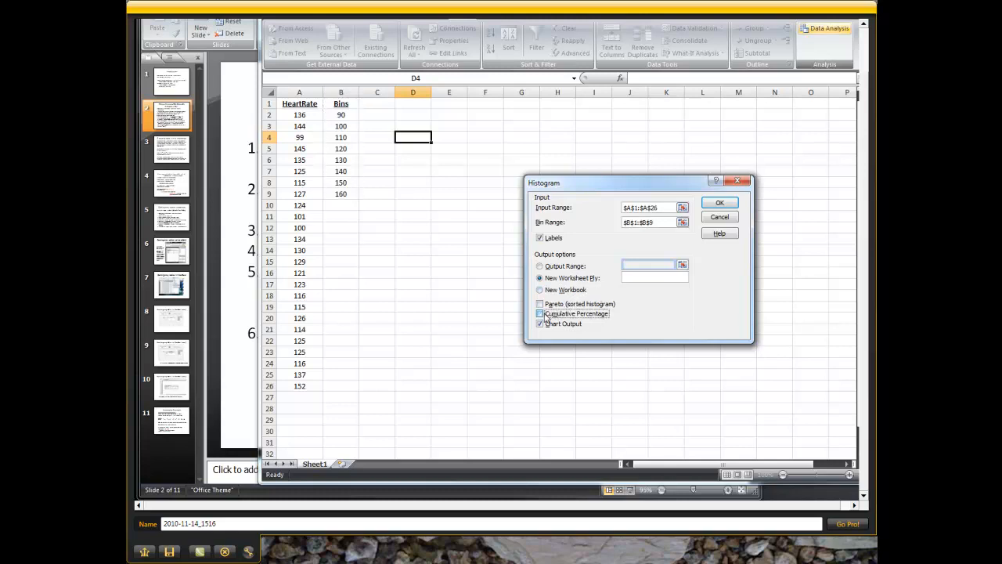
pyautogui.click(539, 313)
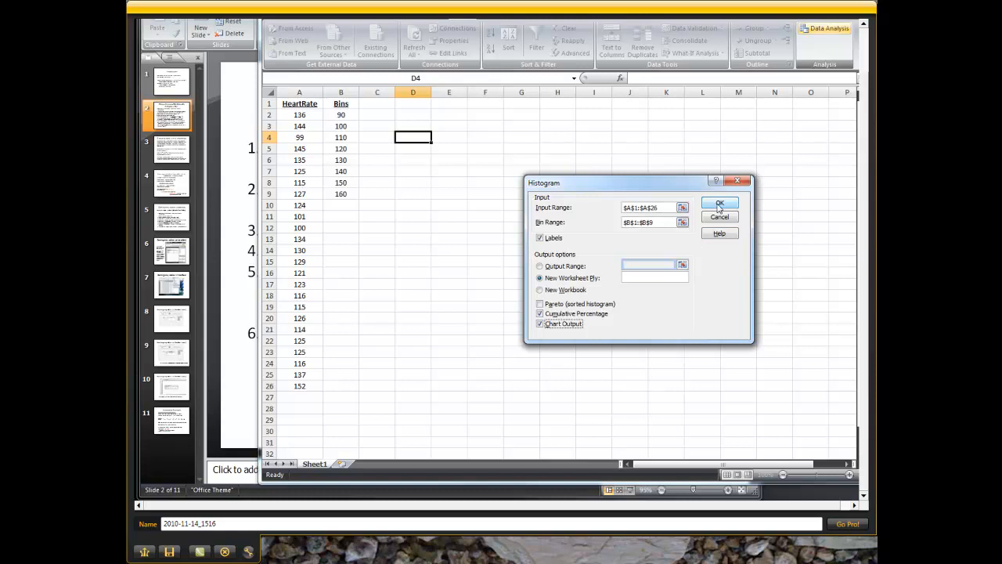
# - Output the histogram to a new sheet, then compare it with the original data sheet
pyautogui.click(719, 204)
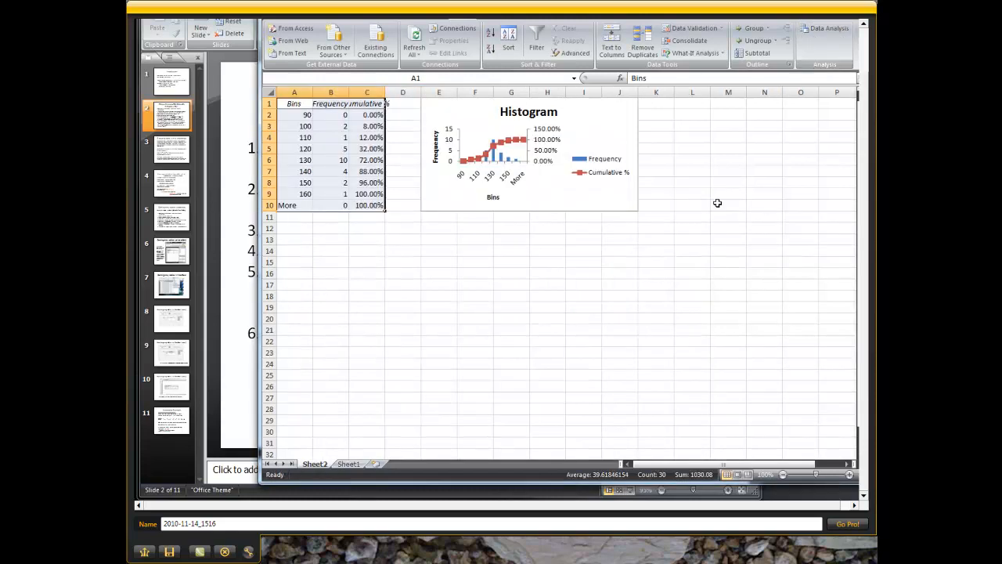
pyautogui.click(348, 463)
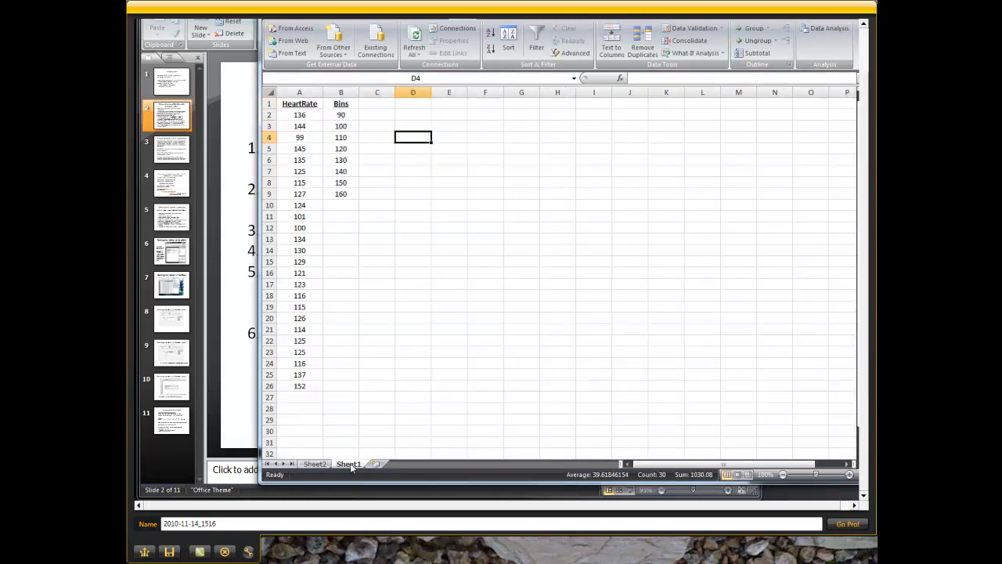
pyautogui.click(315, 463)
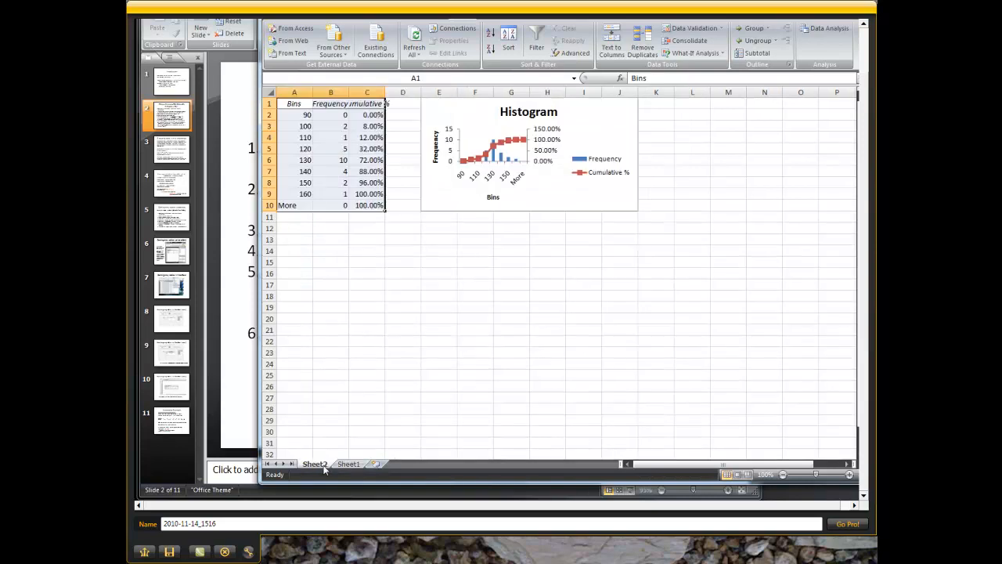
# - Move the histogram chart below and right of the table, then select the Cumulative % column
pyautogui.click(528, 157)
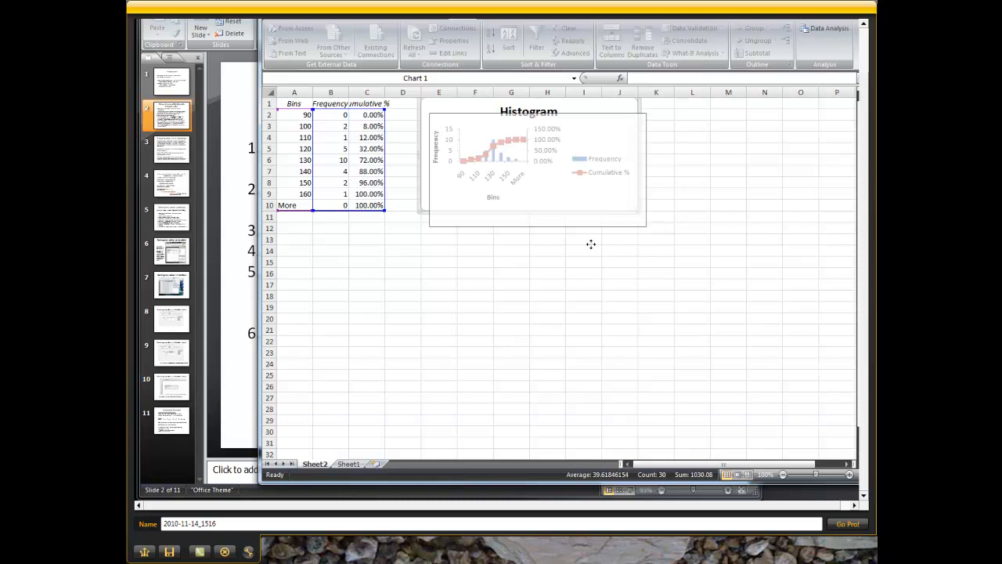
pyautogui.moveTo(529, 165); pyautogui.dragTo(726, 301)
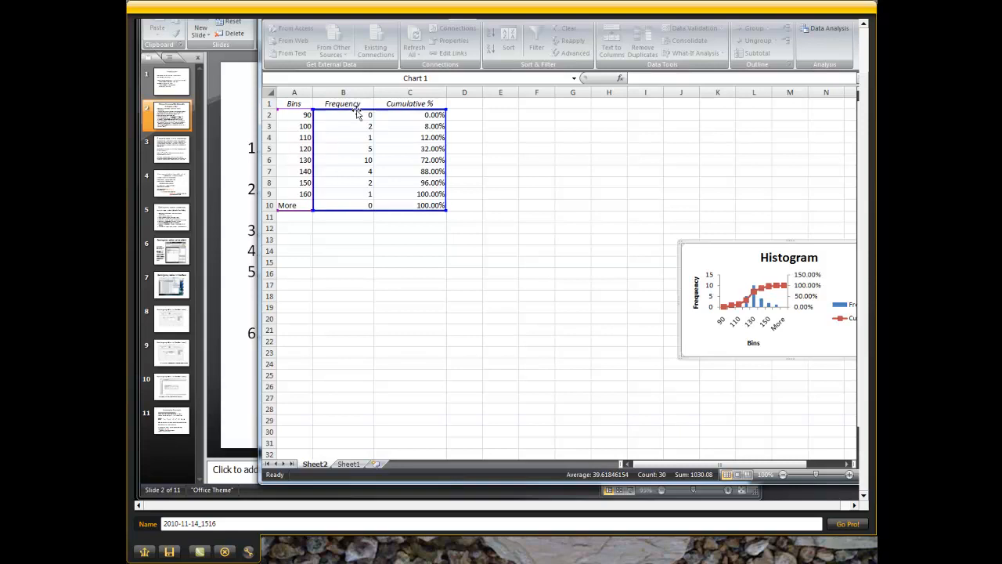
pyautogui.click(410, 91)
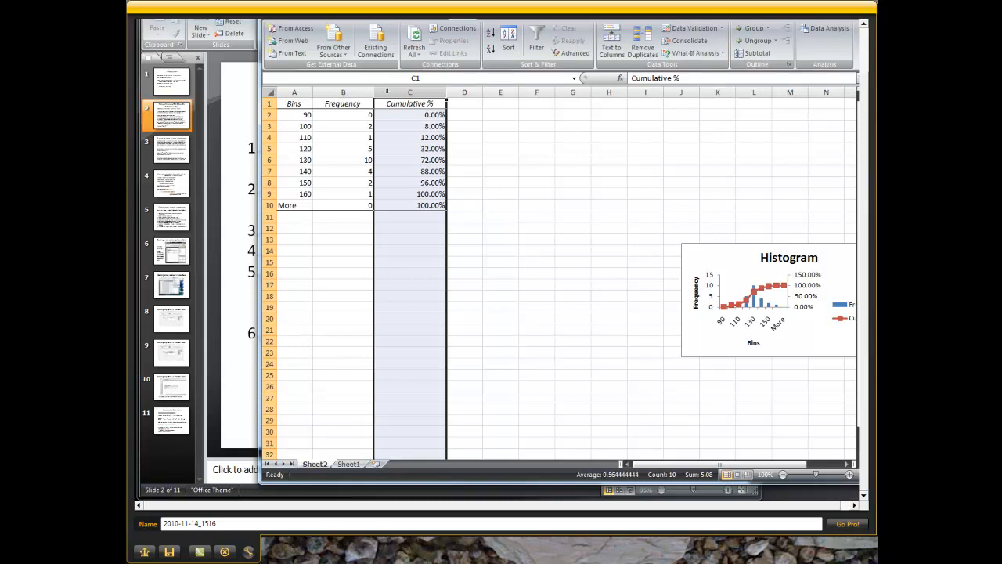
# - Delete the Cumulative % column and enter the heading 'freq %' in C1
pyautogui.rightClick(410, 92)
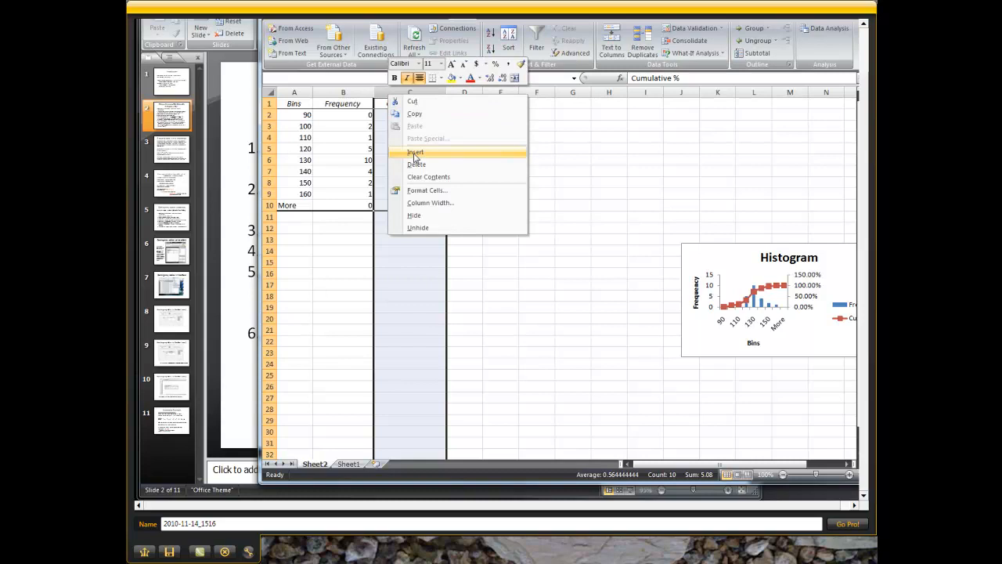
pyautogui.click(415, 152)
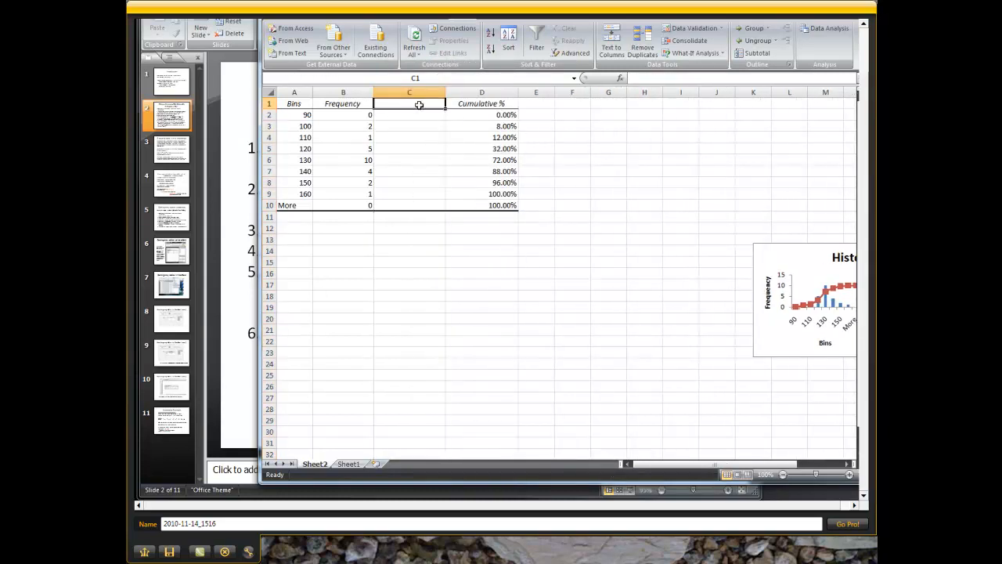
pyautogui.write('freq')
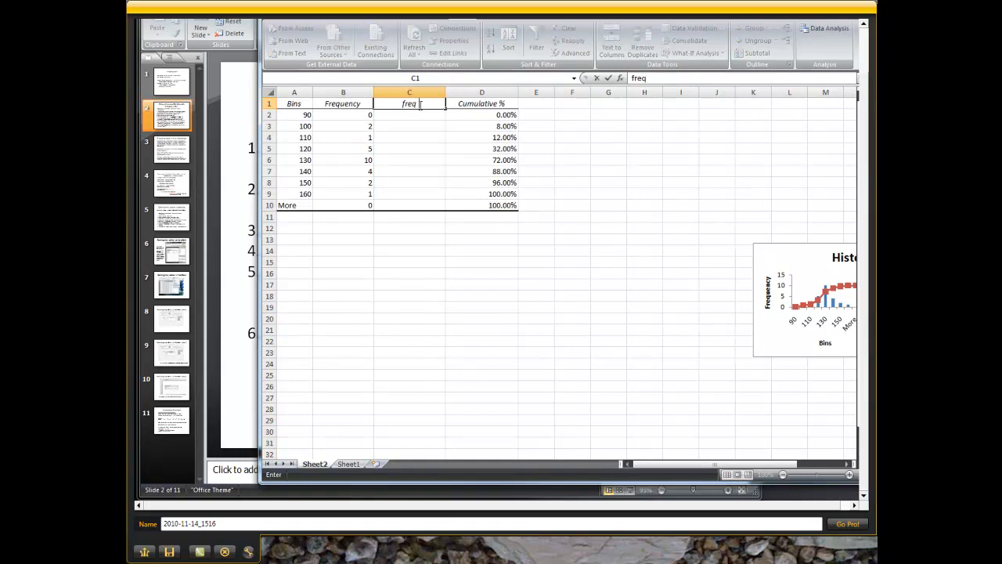
pyautogui.write('%')
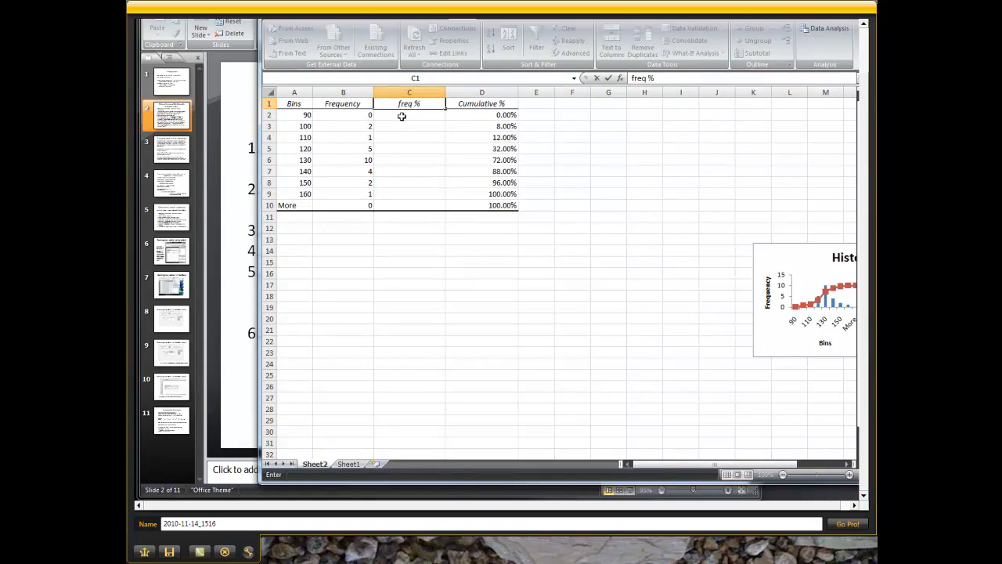
pyautogui.press('enter')
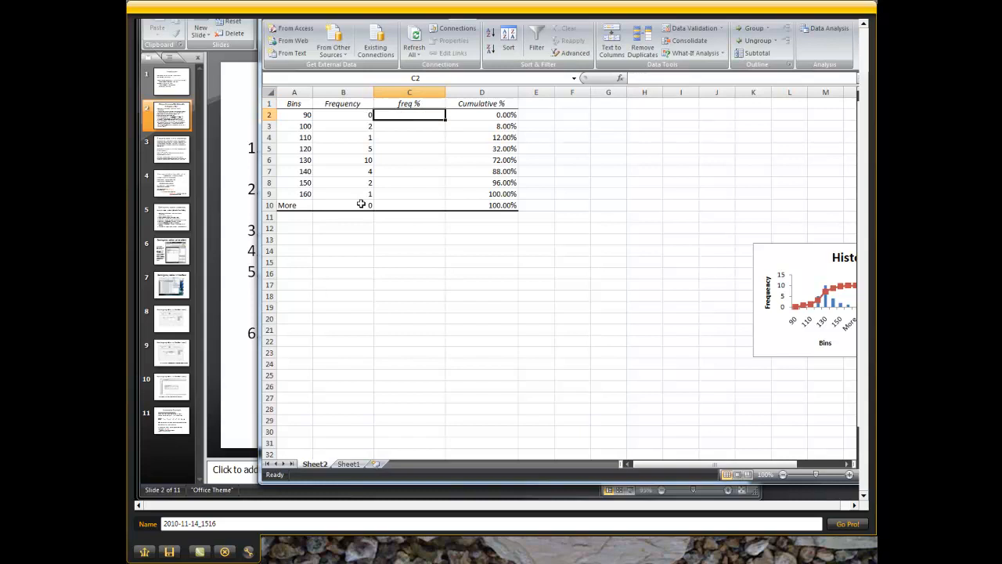
# - Label row 10 'total' and start editing its frequency cell B10
pyautogui.write('t')
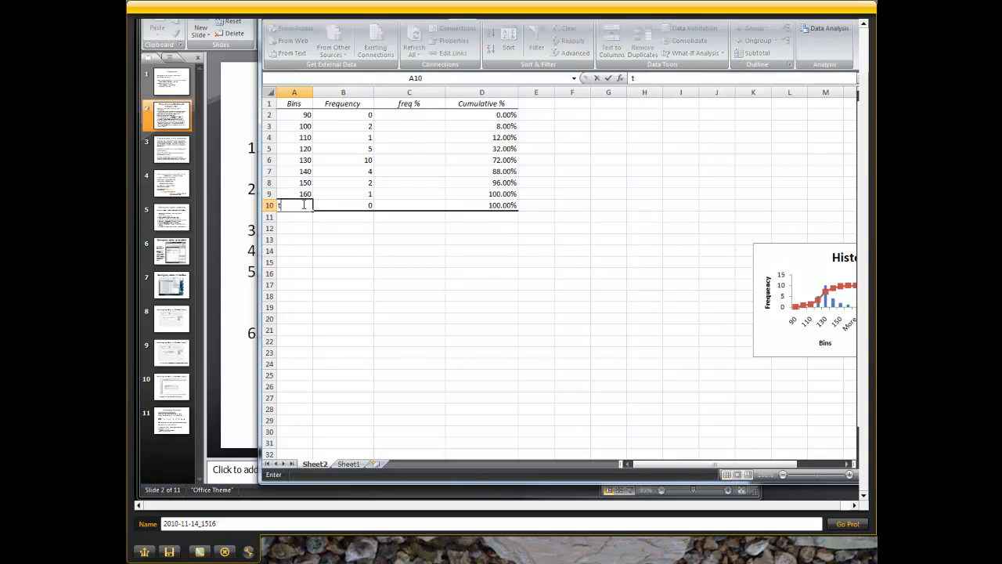
pyautogui.write('total')
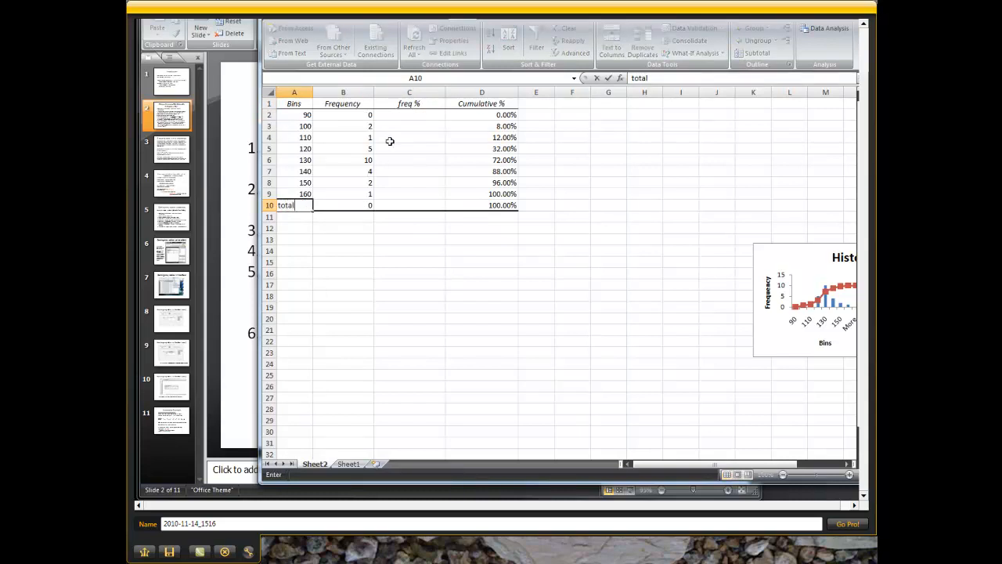
pyautogui.moveTo(346, 206)
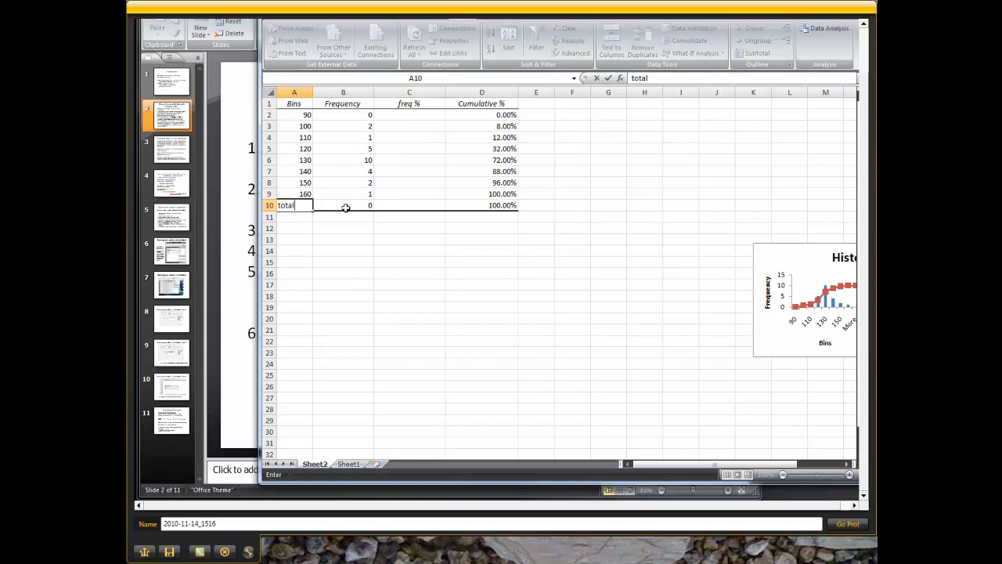
pyautogui.click(343, 205)
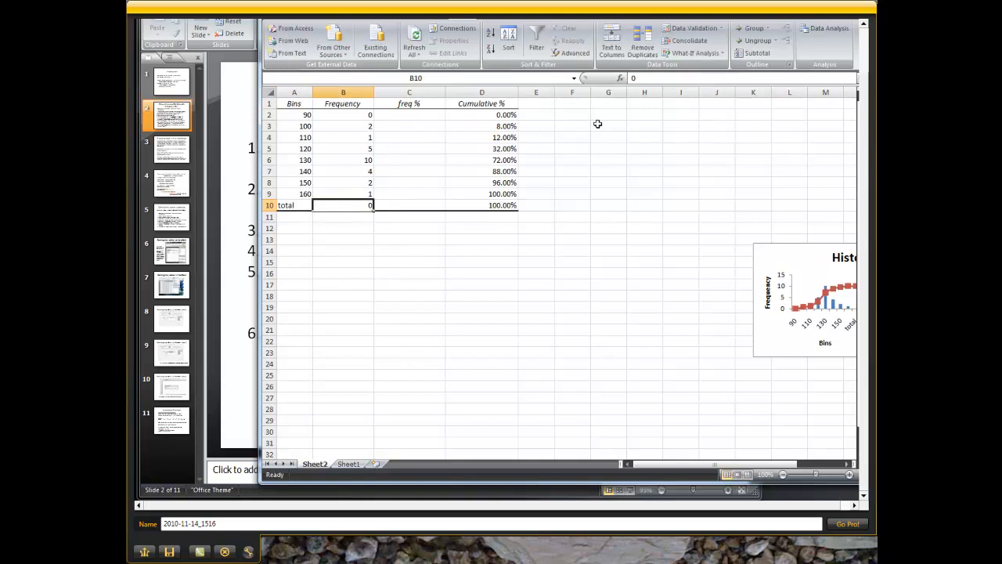
pyautogui.doubleClick(343, 206)
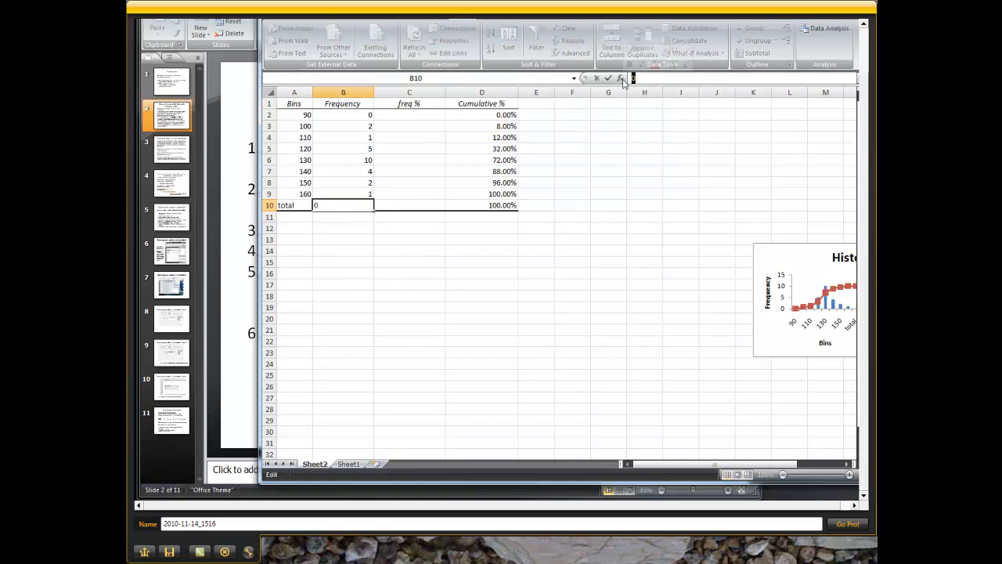
pyautogui.click(621, 78)
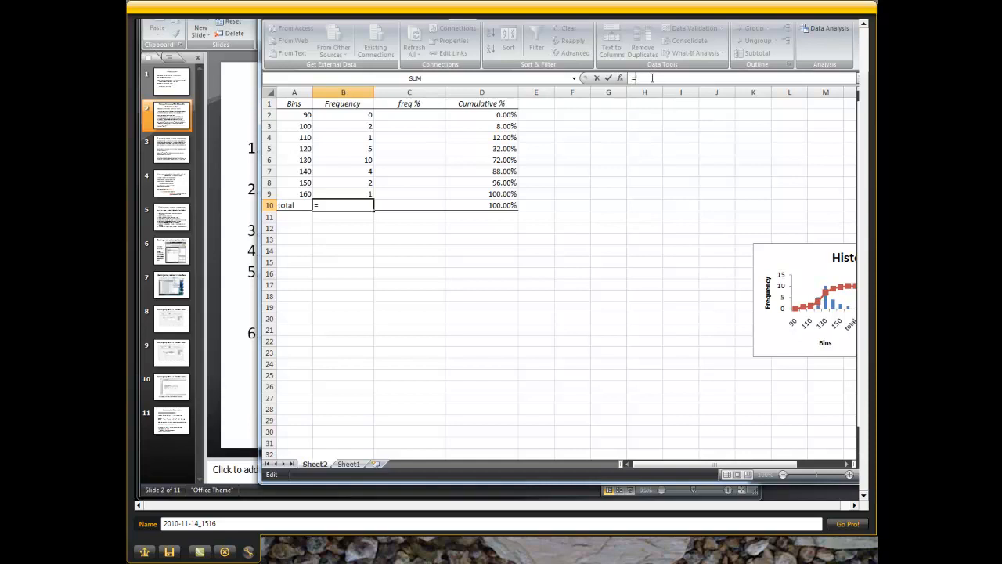
# - Enter =SUM(B2:B9) in B10 so the total frequency shows 25
pyautogui.write('SUM')
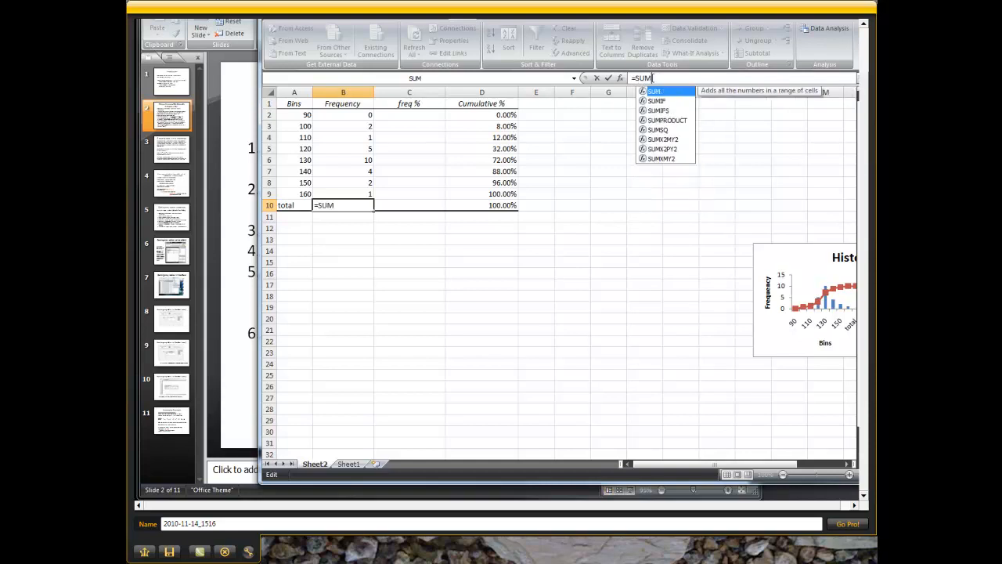
pyautogui.write('(')
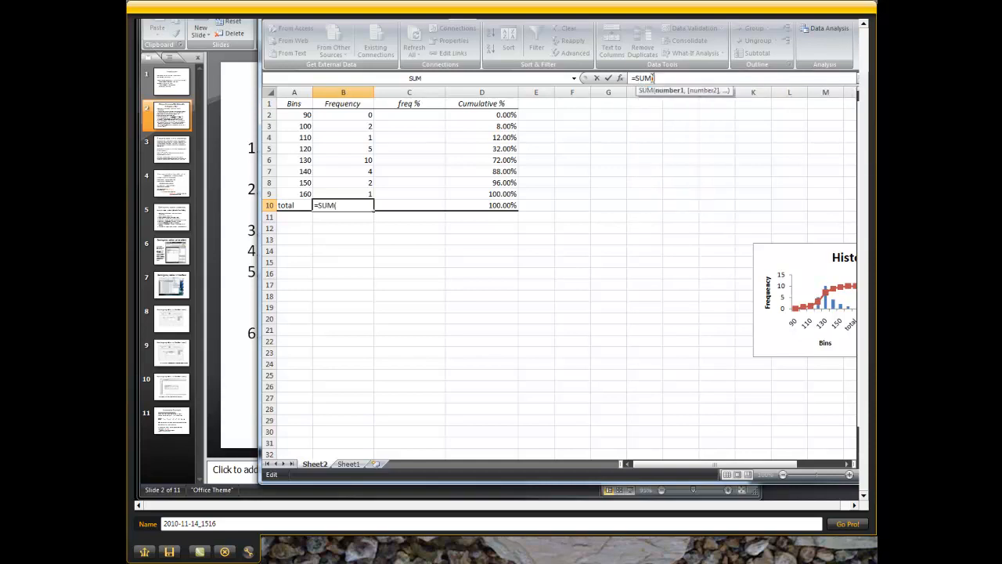
pyautogui.click(343, 114)
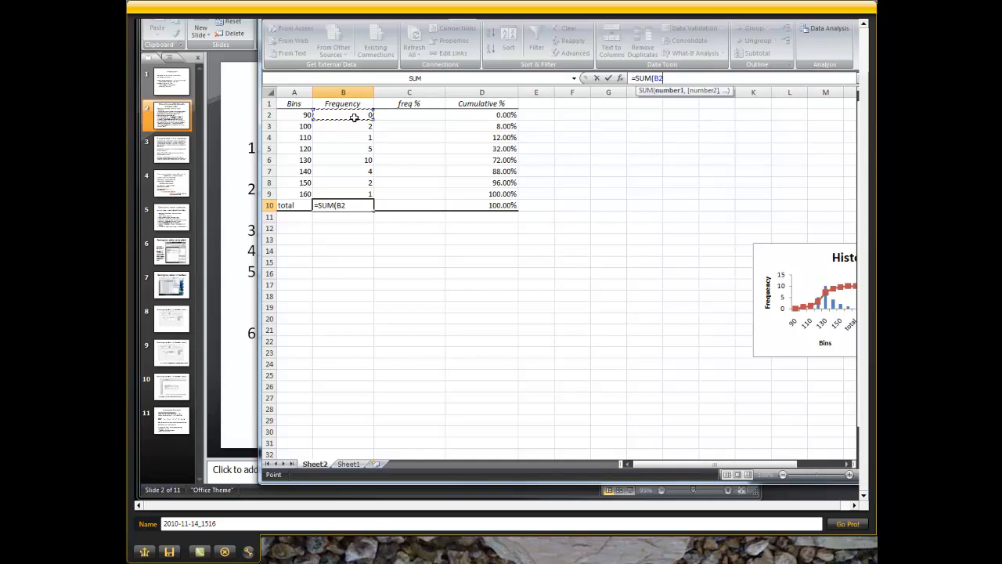
pyautogui.moveTo(354, 114); pyautogui.dragTo(359, 193)
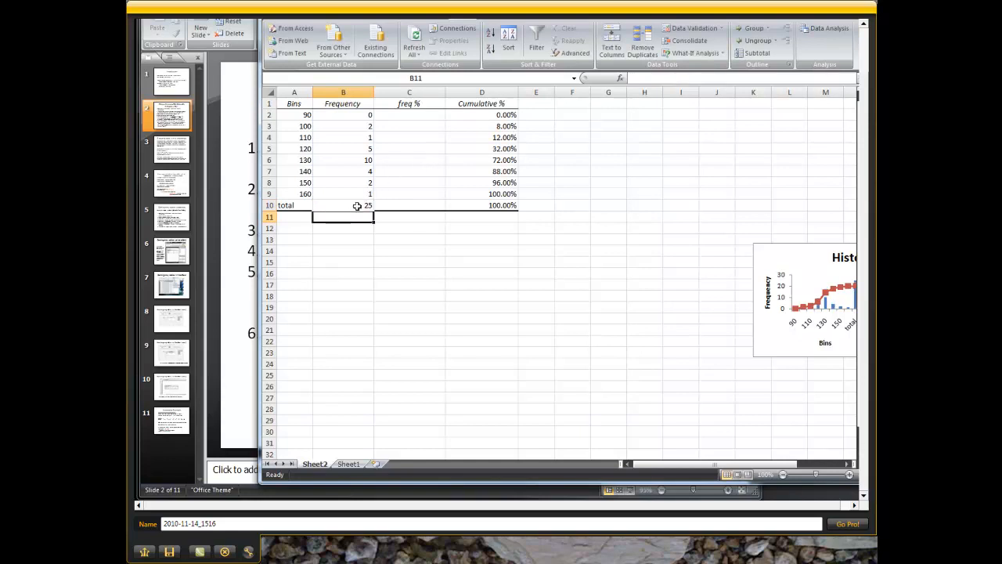
# - Enter =B2/$B$10 in C2 for the first bin's share of the total
pyautogui.click(409, 114)
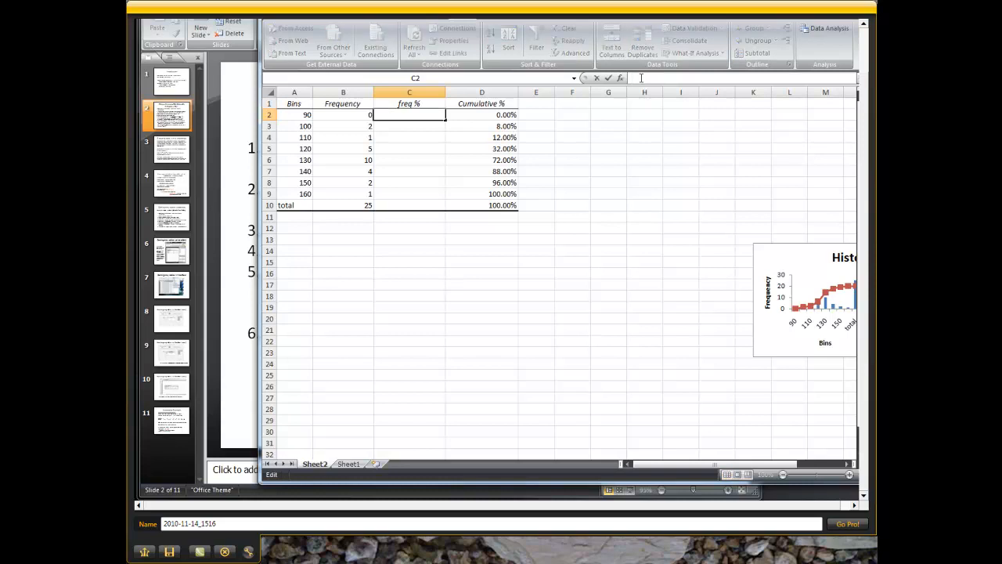
pyautogui.write('=B2')
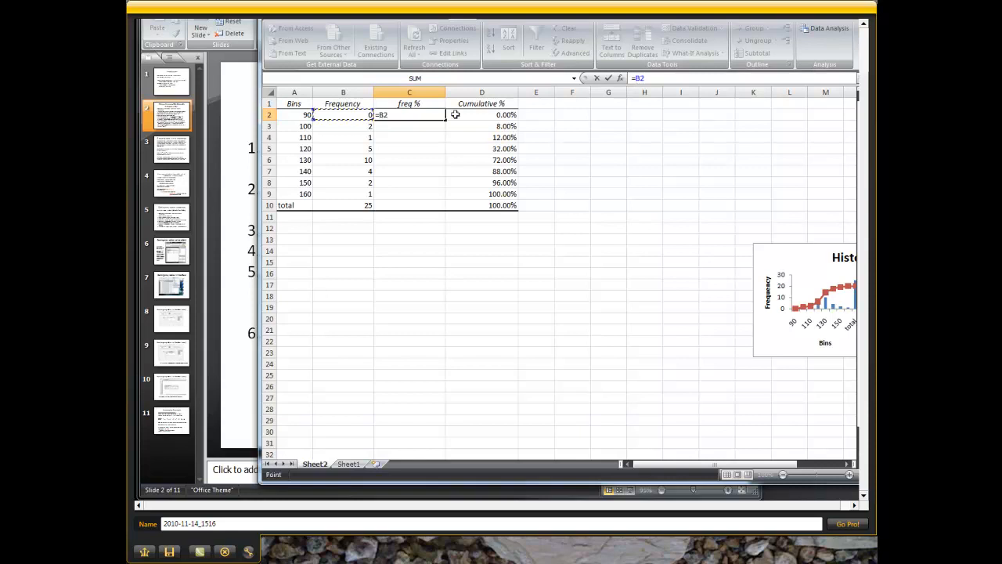
pyautogui.write('/')
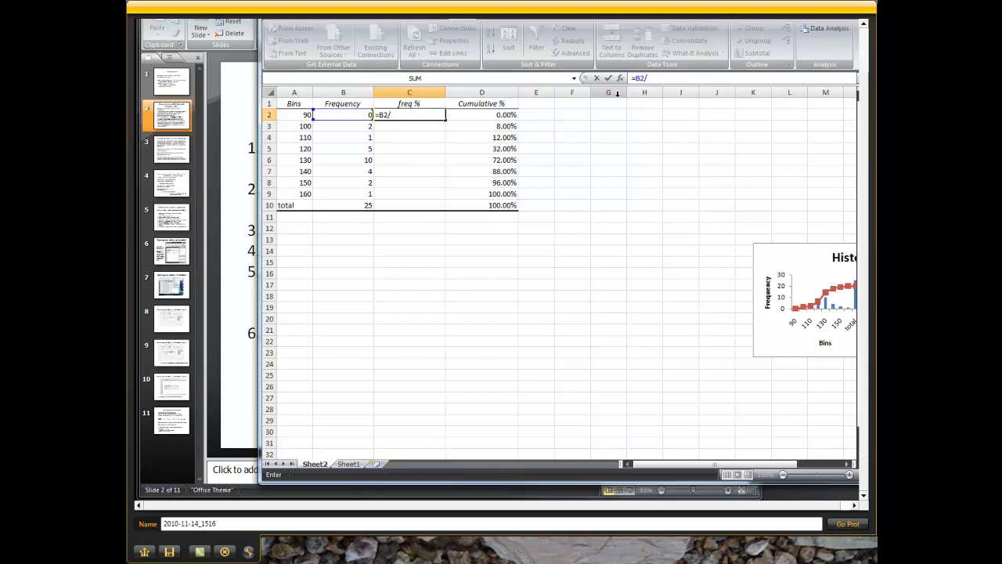
pyautogui.write('$')
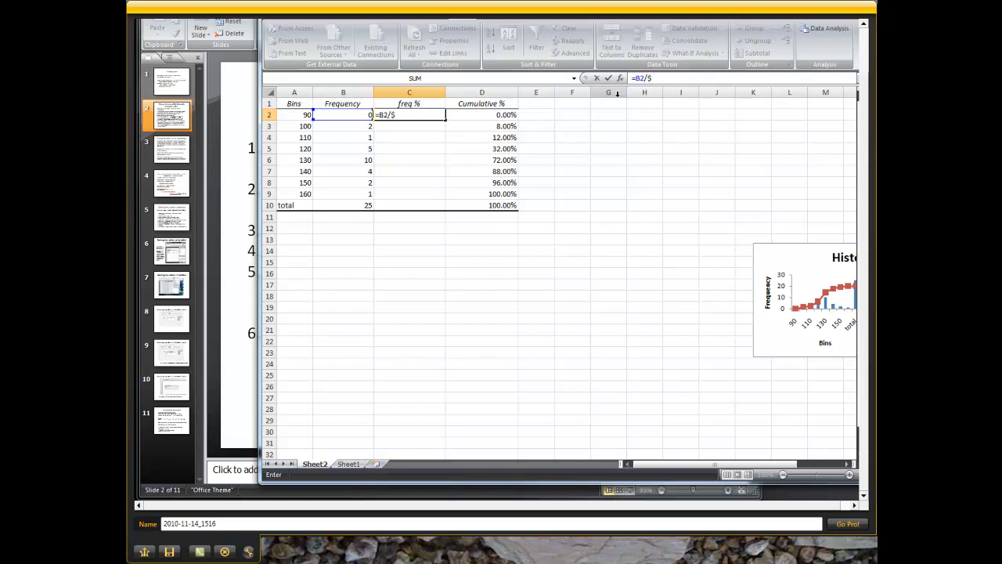
pyautogui.write('b$10')
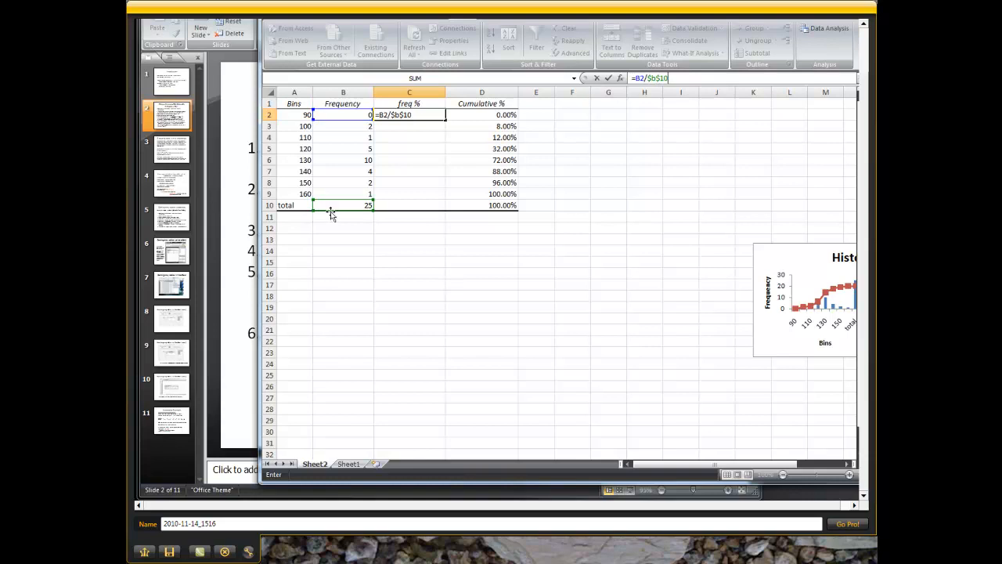
pyautogui.moveTo(661, 86)
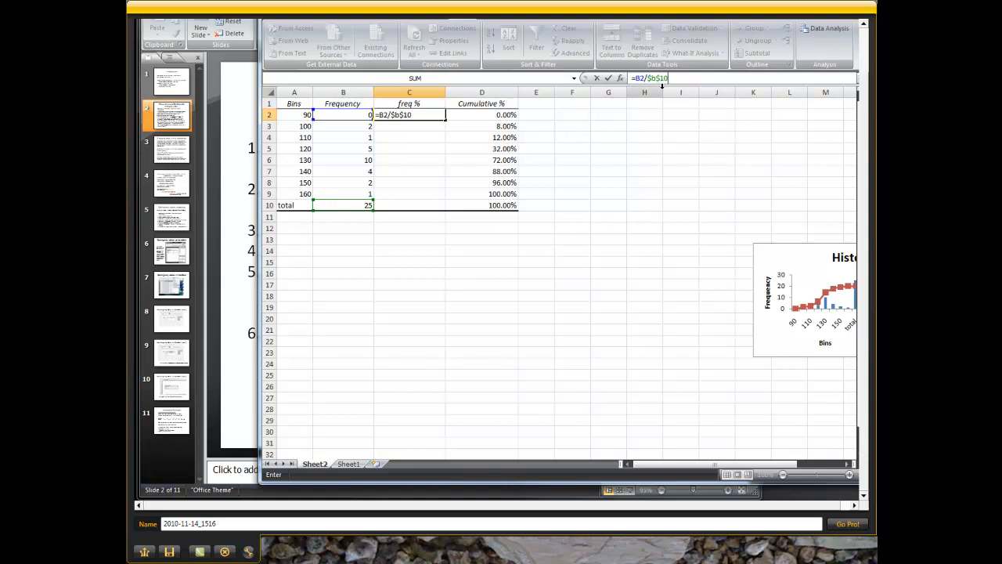
pyautogui.press('enter')
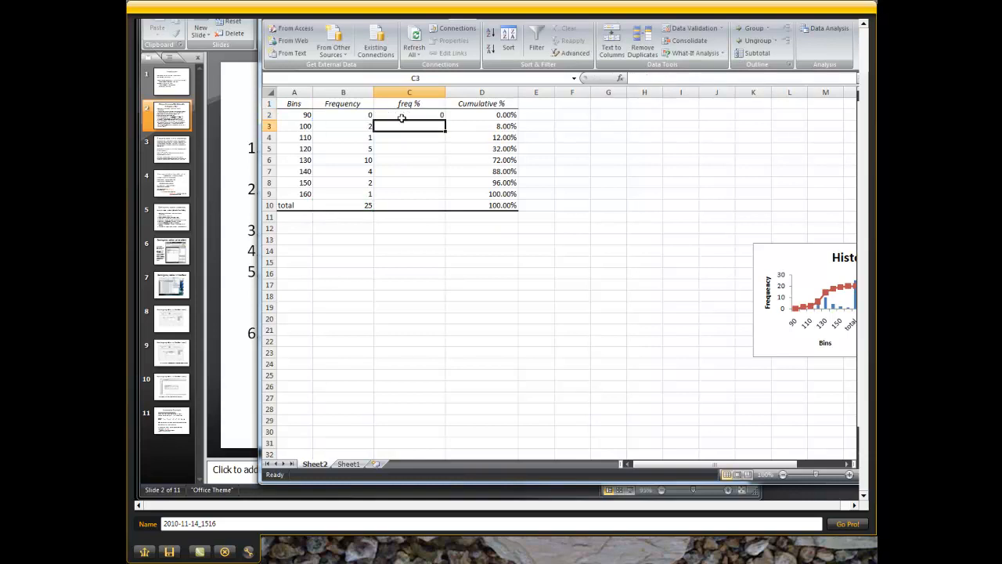
# - Fill the freq % formula down to C9 and format column C as one-decimal percentages
pyautogui.moveTo(409, 114); pyautogui.dragTo(415, 170)
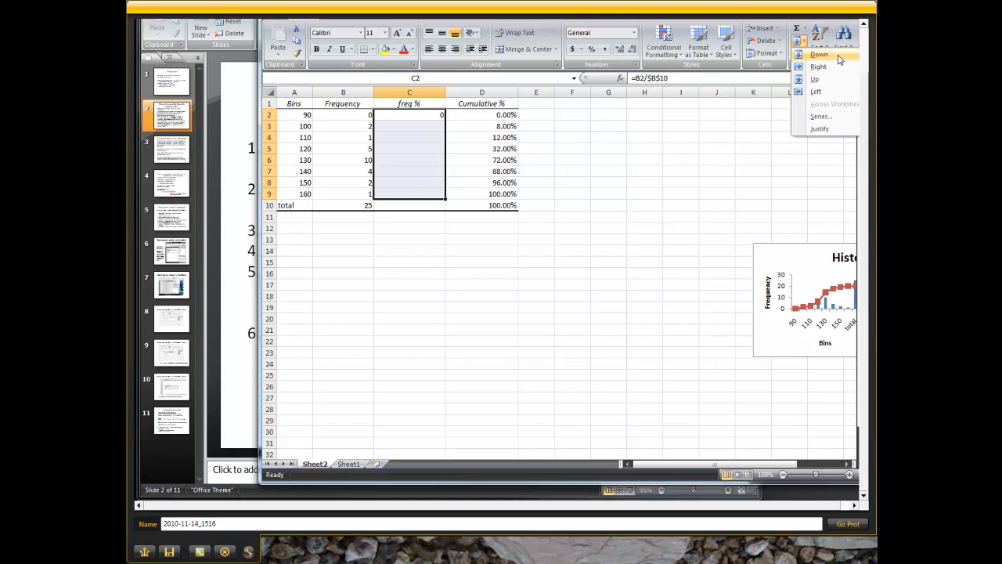
pyautogui.click(819, 54)
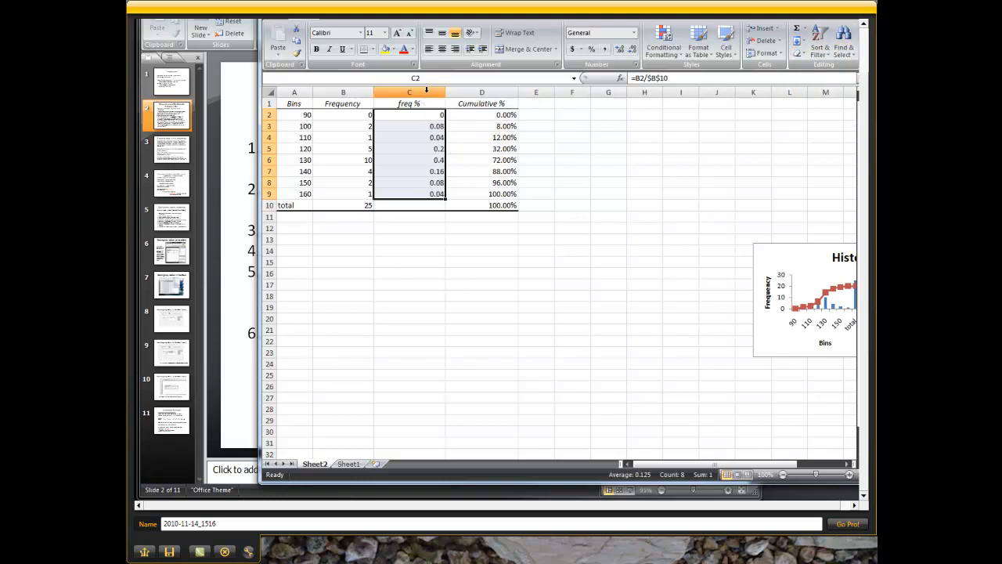
pyautogui.rightClick(408, 103)
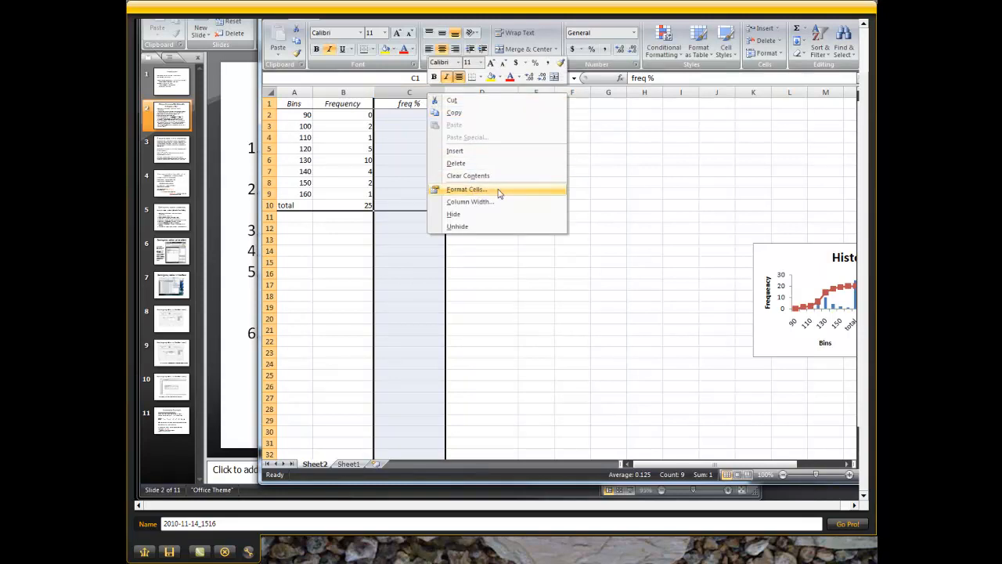
pyautogui.click(466, 189)
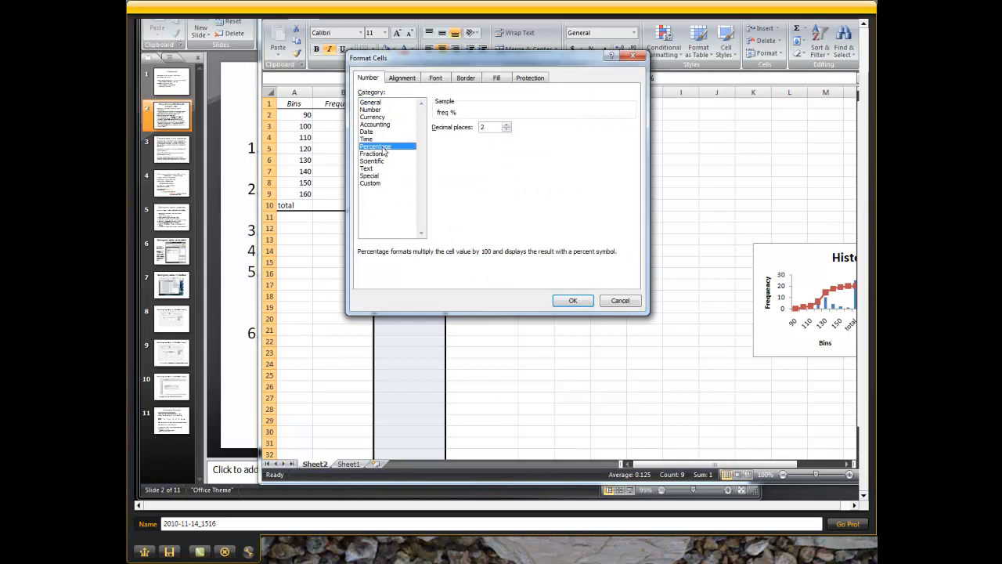
pyautogui.click(506, 130)
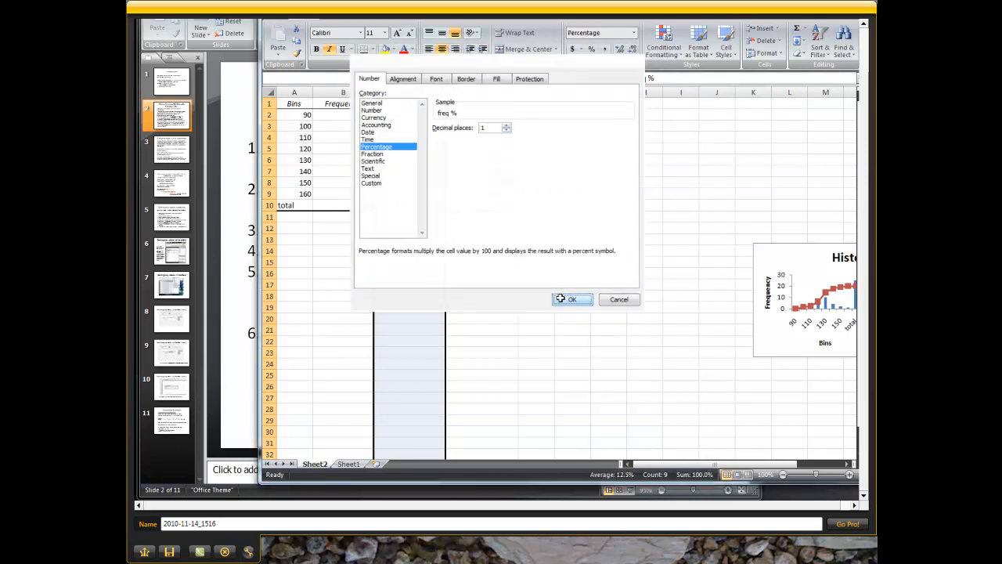
pyautogui.click(572, 299)
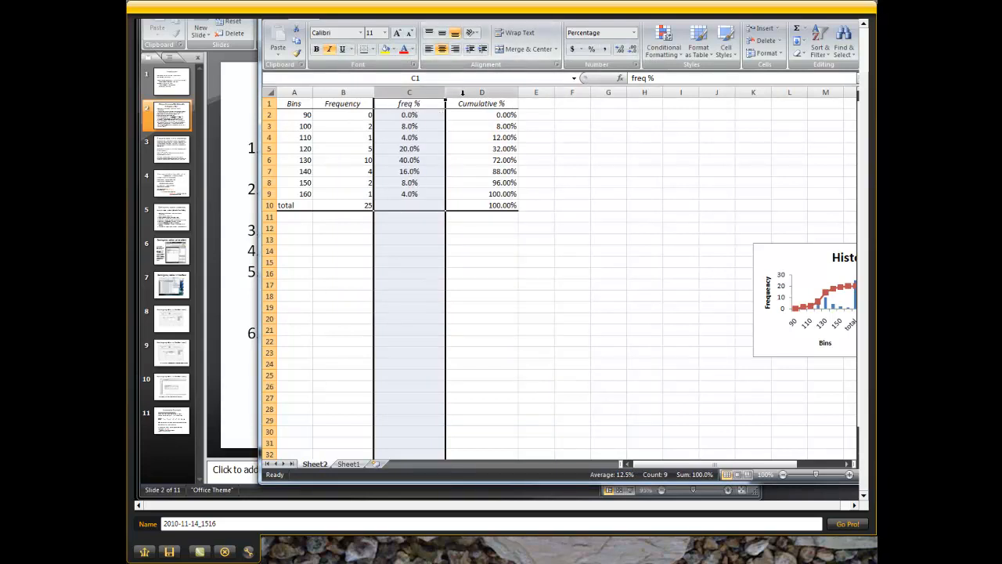
# - Insert a new column before Cumulative % headed 'cum freq'
pyautogui.click(481, 93)
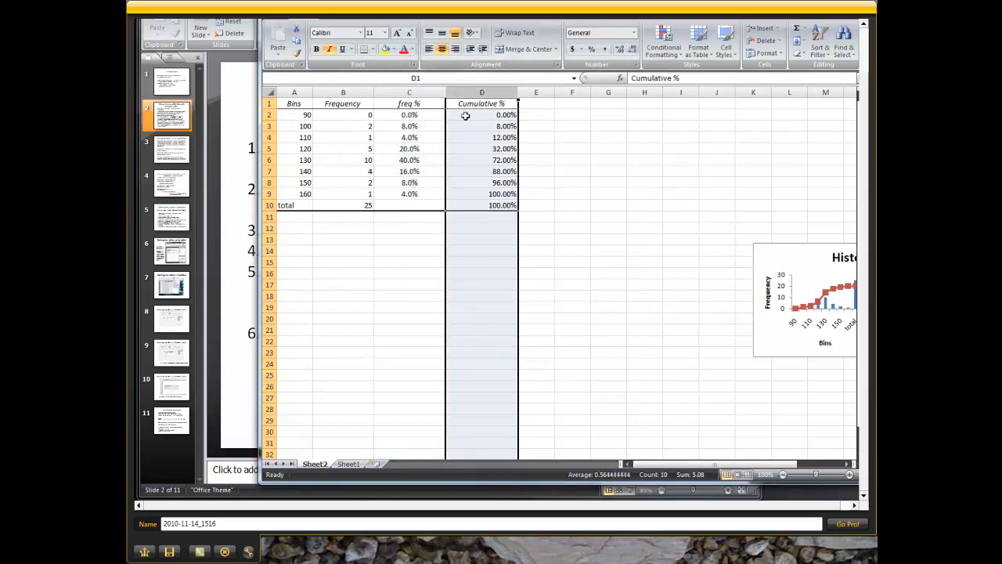
pyautogui.rightClick(466, 115)
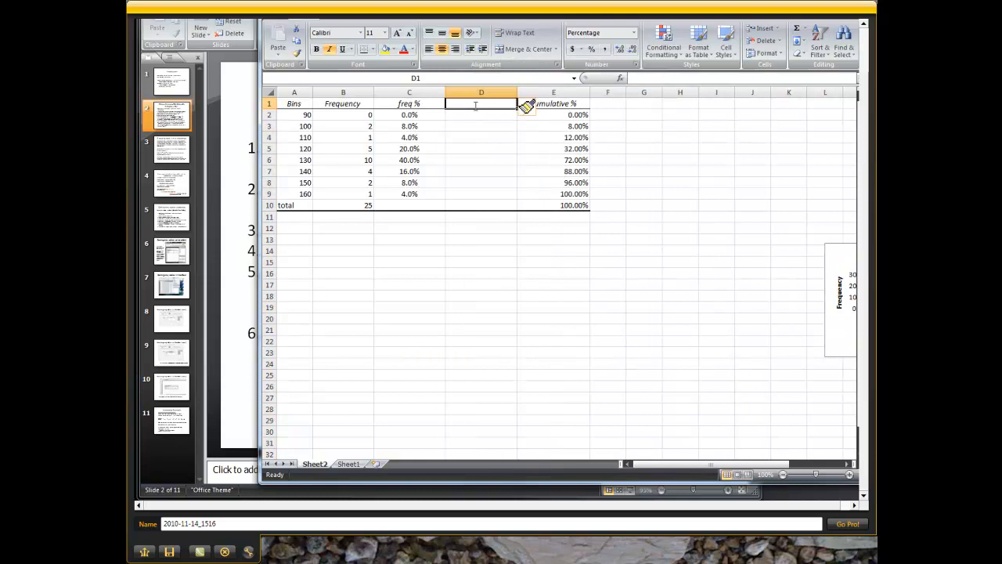
pyautogui.write('cum fre')
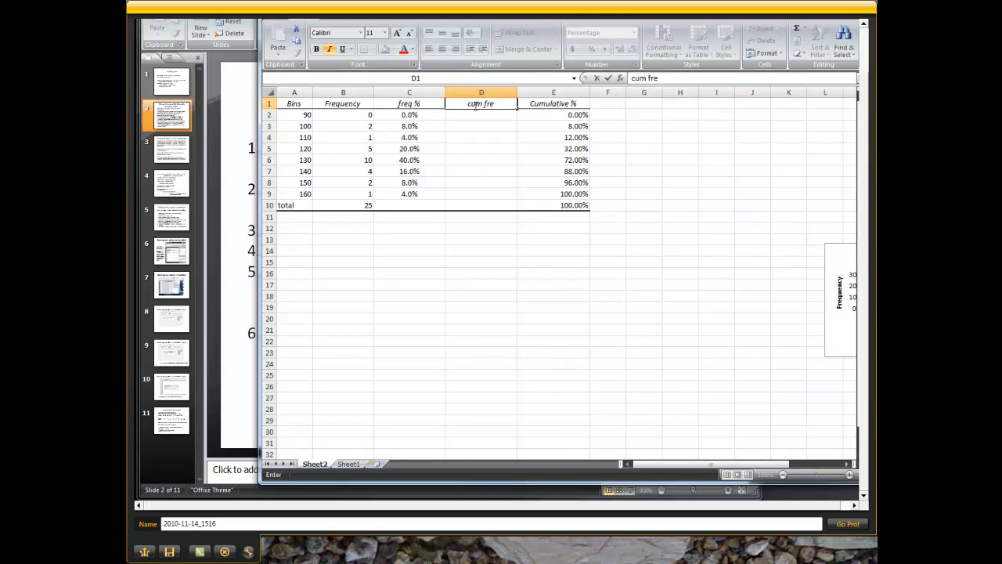
pyautogui.press('enter')
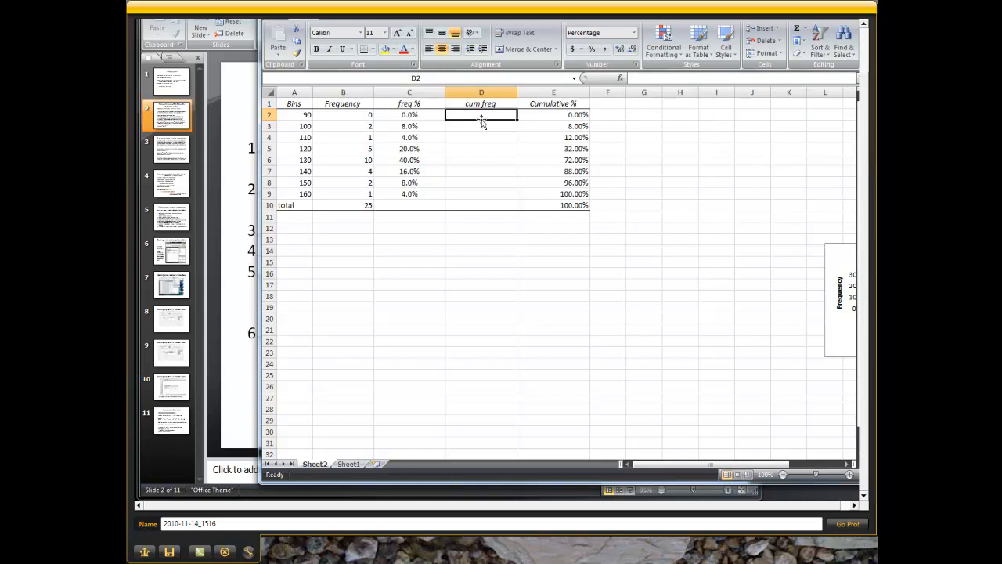
# - Enter 0 and =D2+B3 as running totals, filled down to D9
pyautogui.write('0.0%')
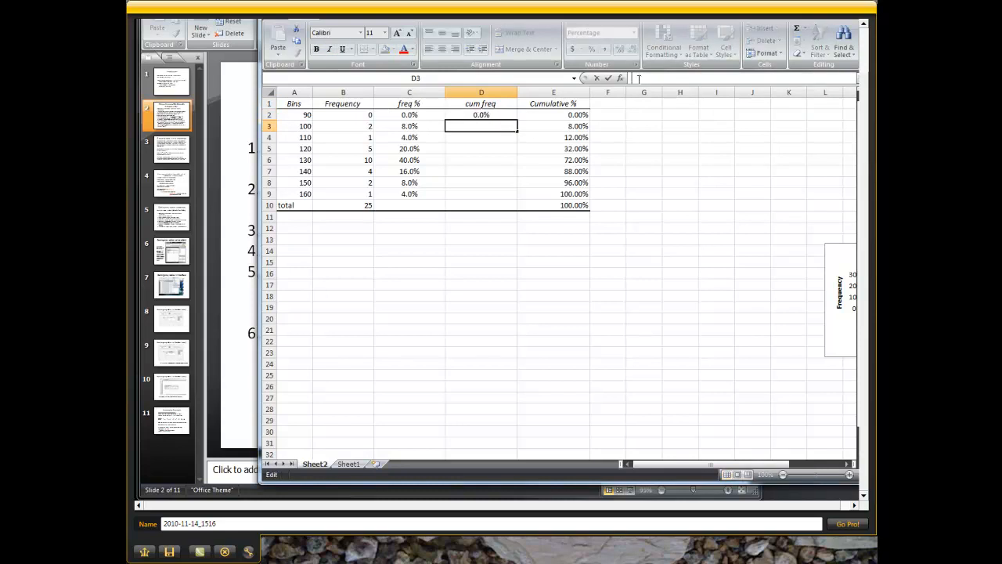
pyautogui.write('=')
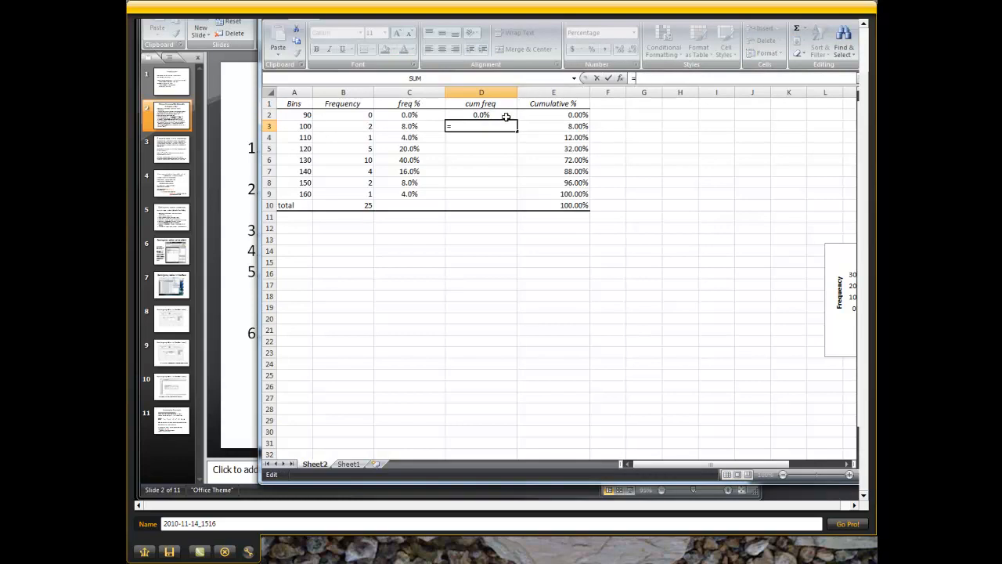
pyautogui.click(481, 114)
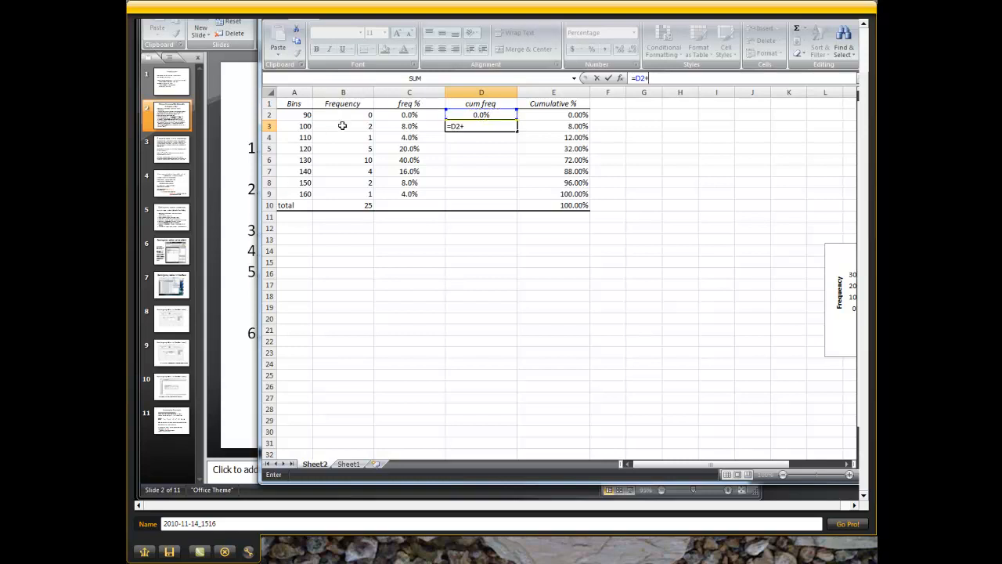
pyautogui.click(342, 126)
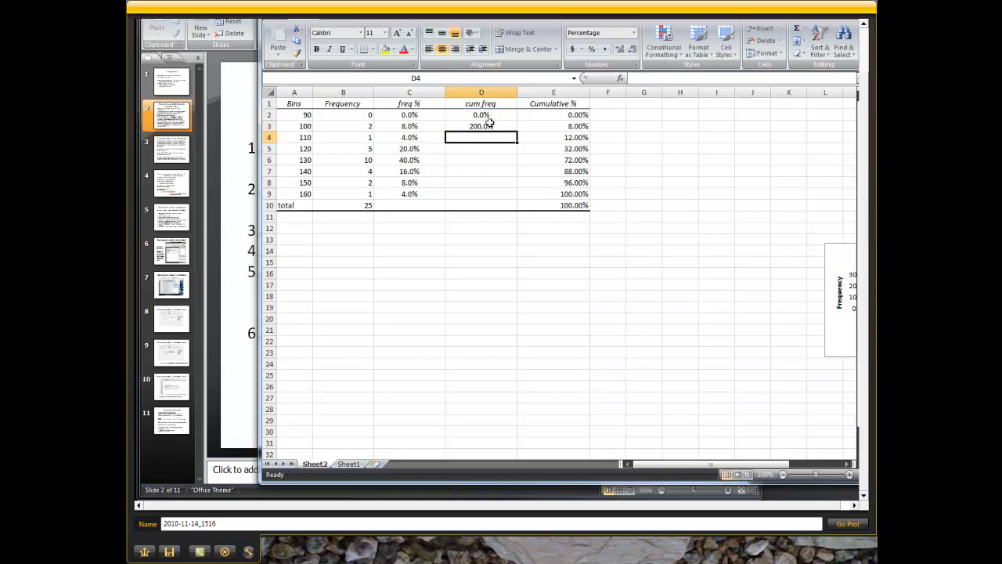
pyautogui.moveTo(481, 126); pyautogui.dragTo(481, 182)
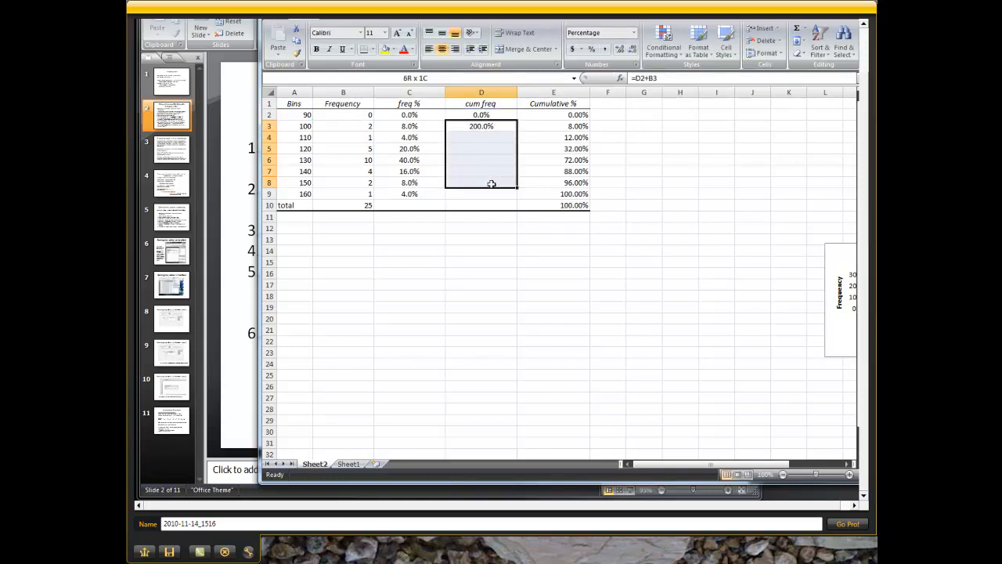
pyautogui.click(797, 41)
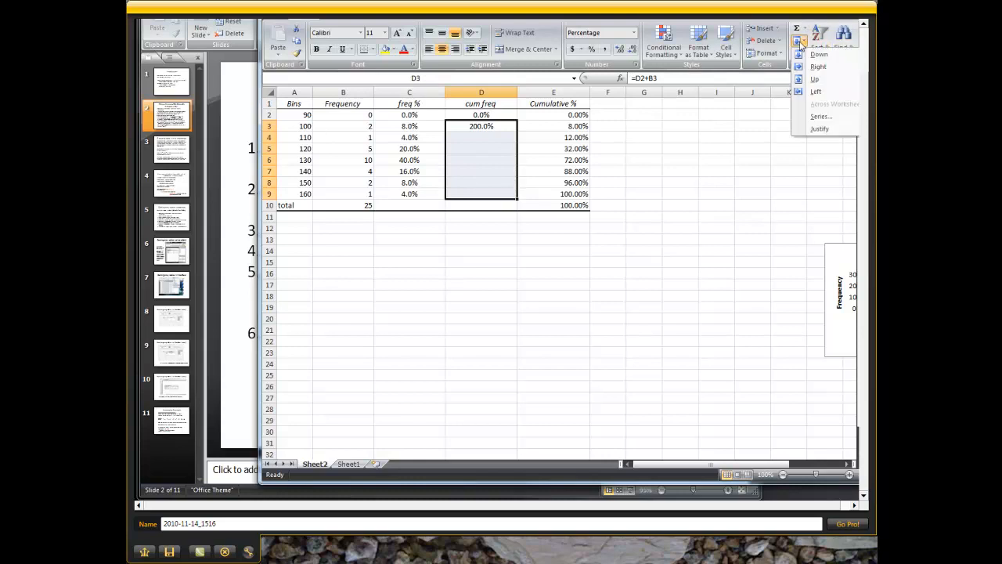
pyautogui.click(819, 54)
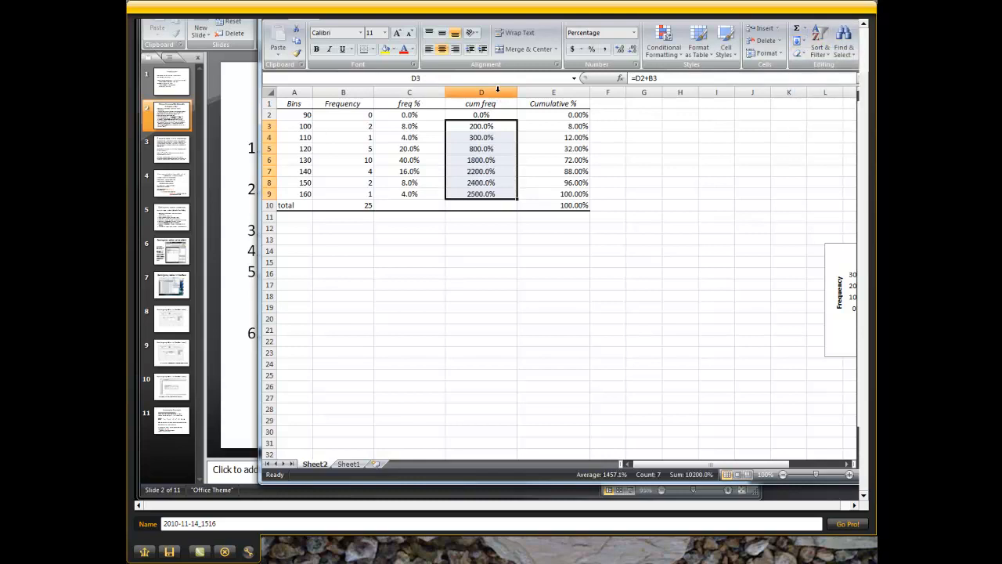
# - Format the cum freq column as Number with 0 decimal places
pyautogui.rightClick(481, 91)
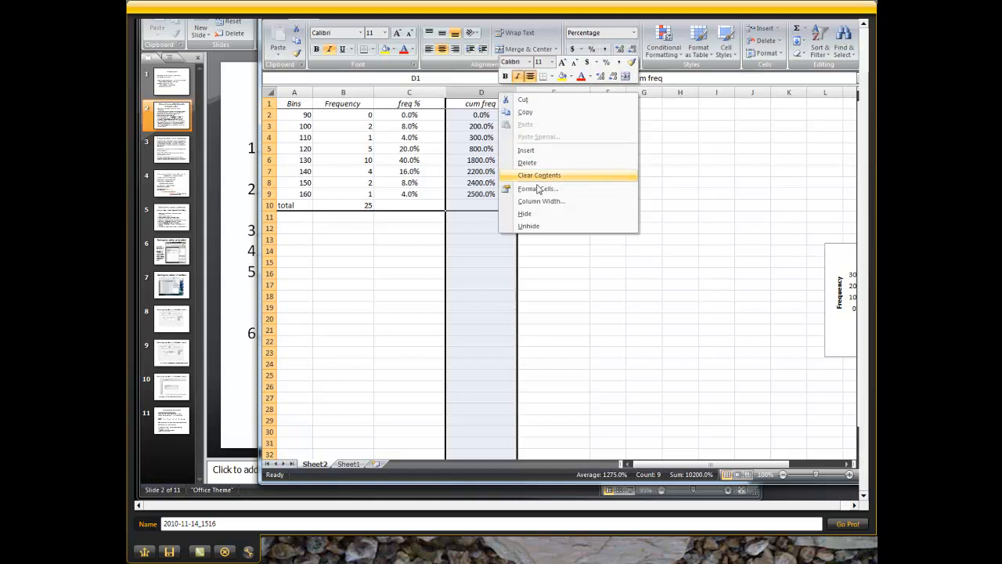
pyautogui.click(538, 189)
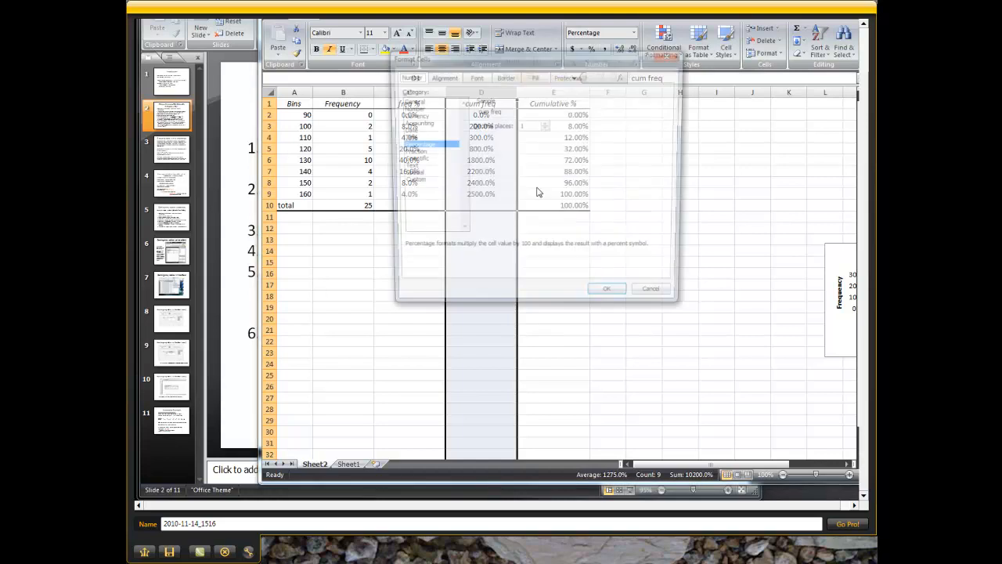
pyautogui.click(409, 107)
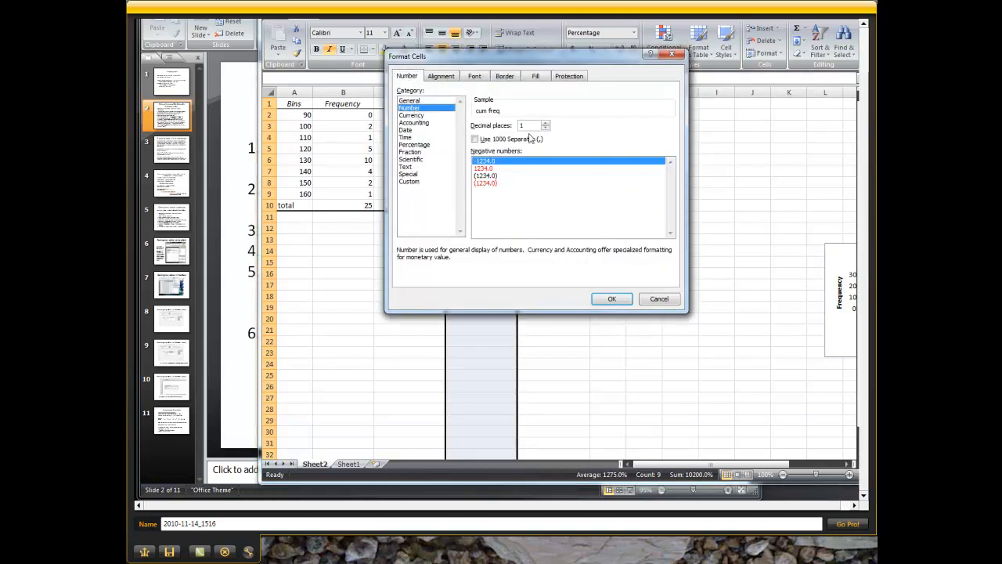
pyautogui.click(546, 128)
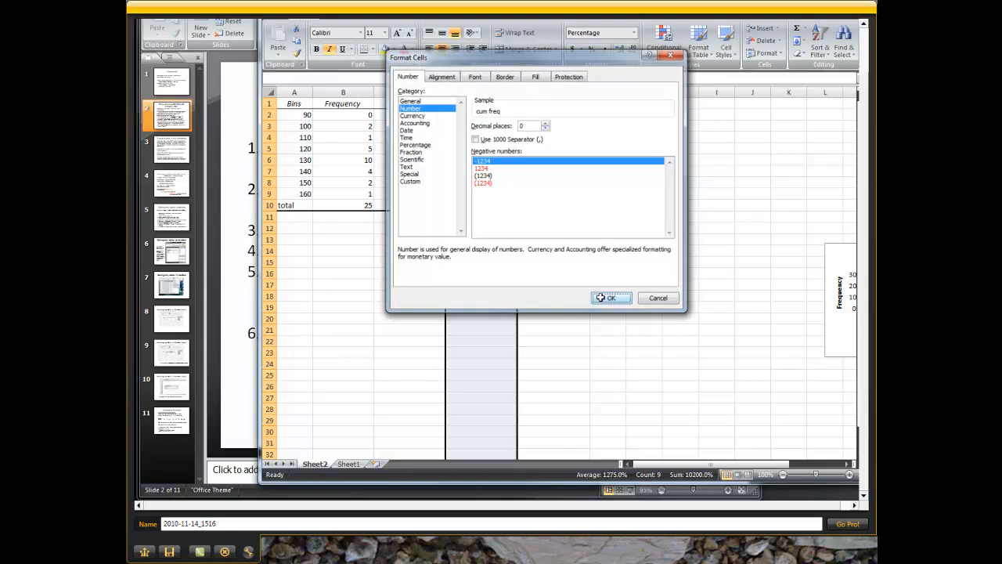
pyautogui.click(611, 297)
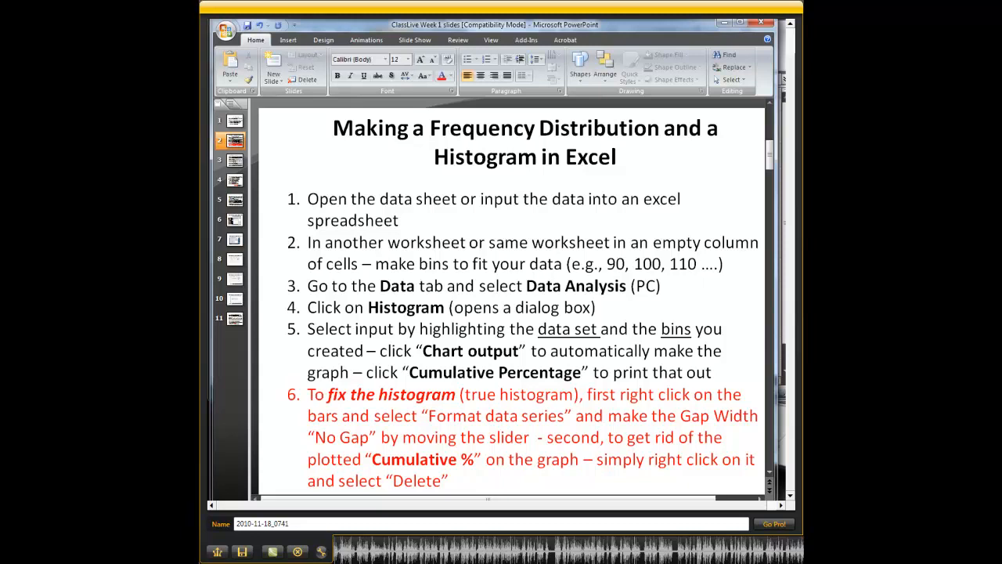
pyautogui.moveTo(680, 102)
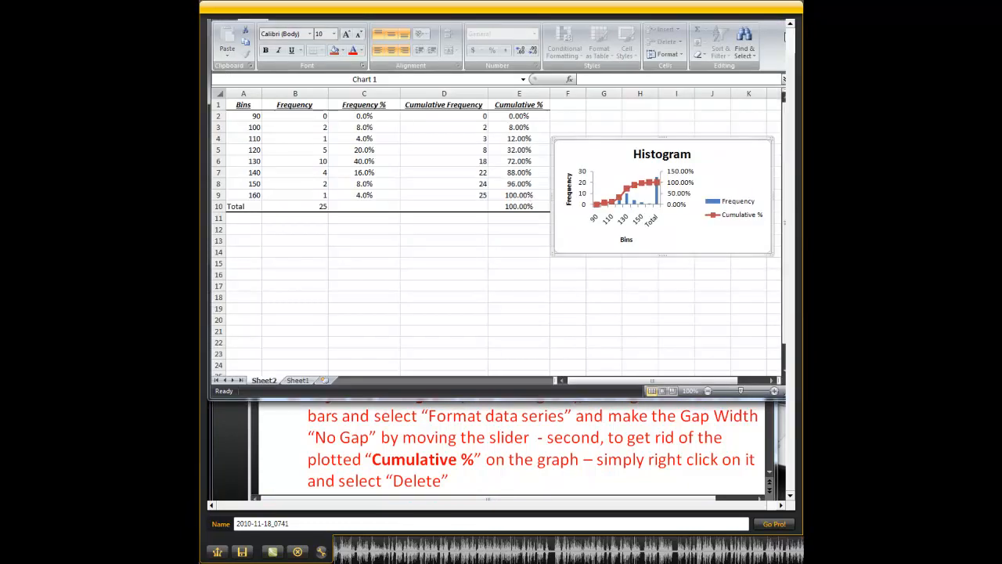
pyautogui.moveTo(662, 255)
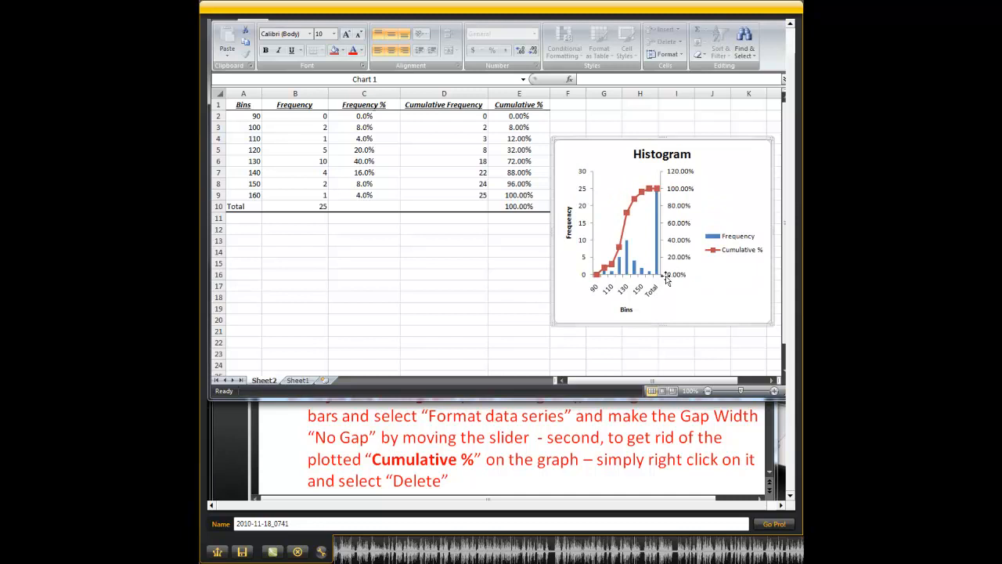
pyautogui.moveTo(552, 235)
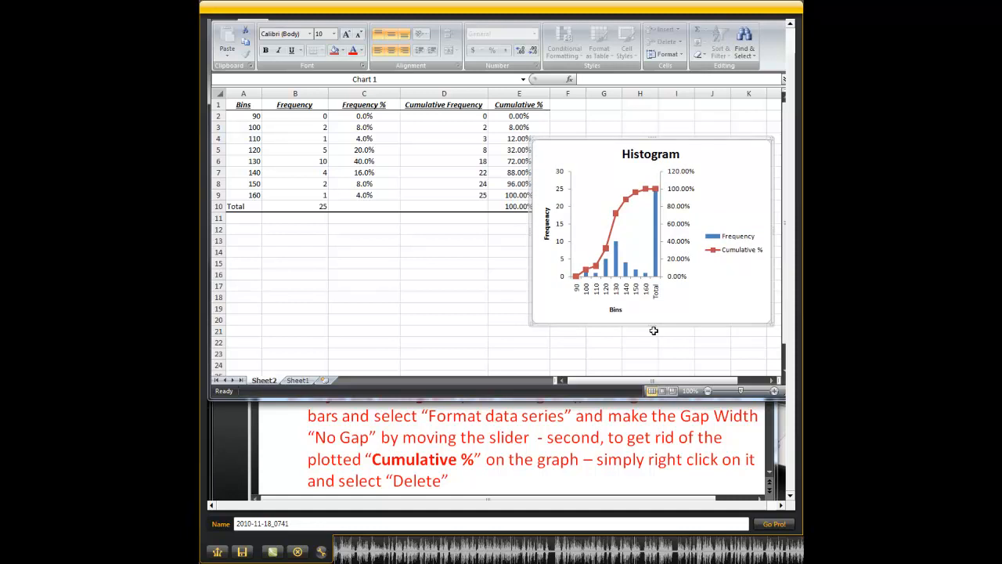
pyautogui.moveTo(480, 410)
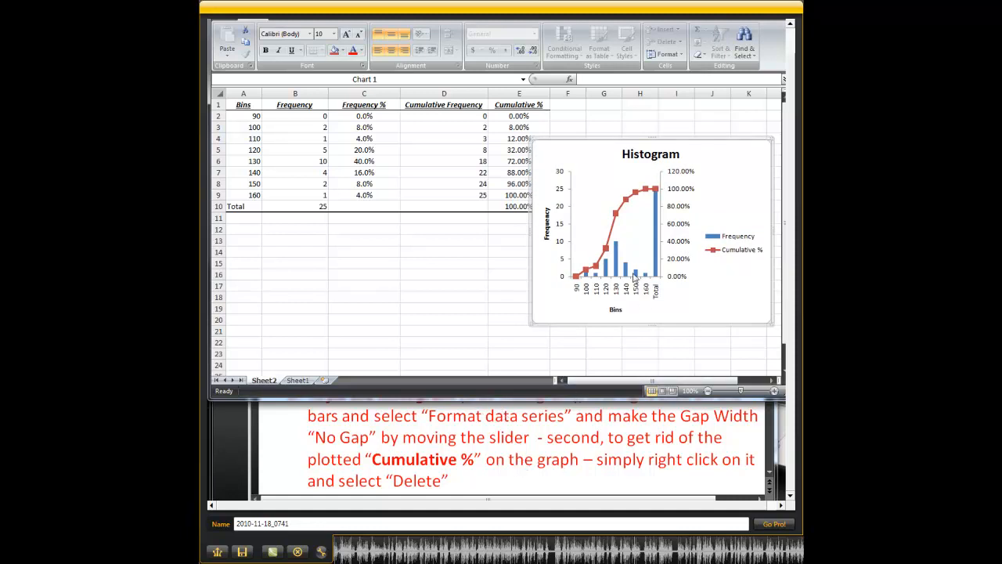
pyautogui.moveTo(614, 215)
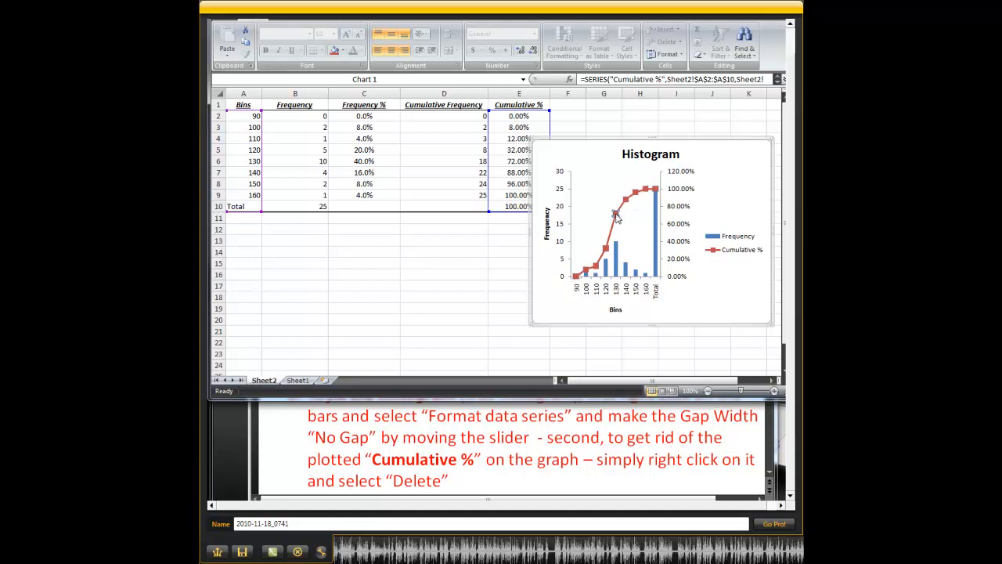
# - Delete the Cumulative % series from the histogram chart, leaving only the Frequency bars
pyautogui.rightClick(615, 215)
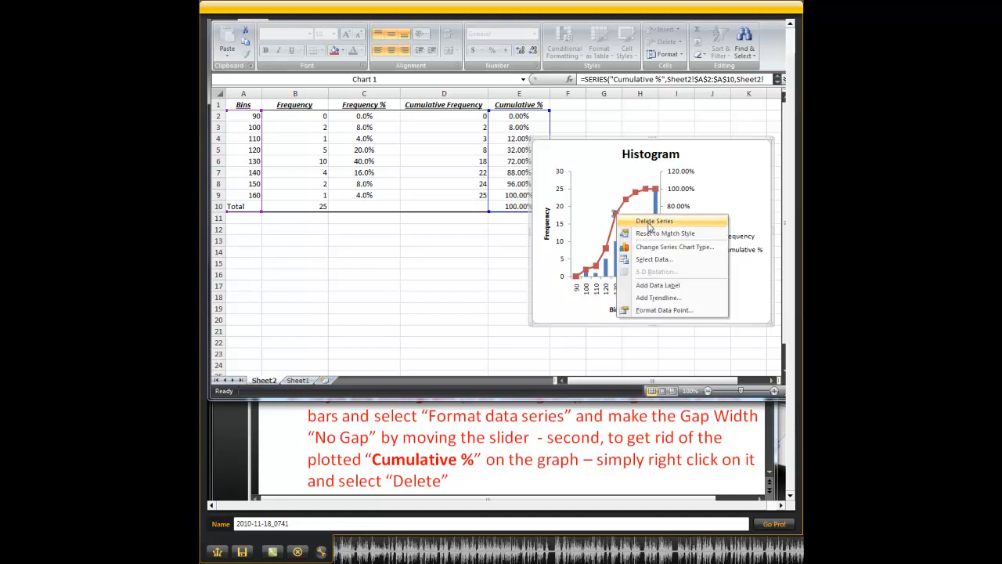
pyautogui.click(653, 221)
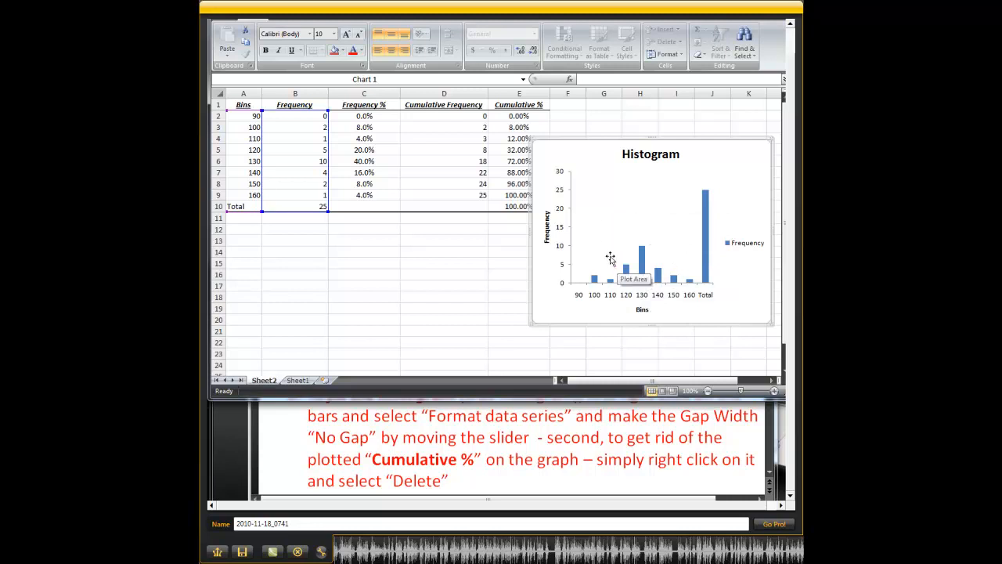
pyautogui.click(364, 206)
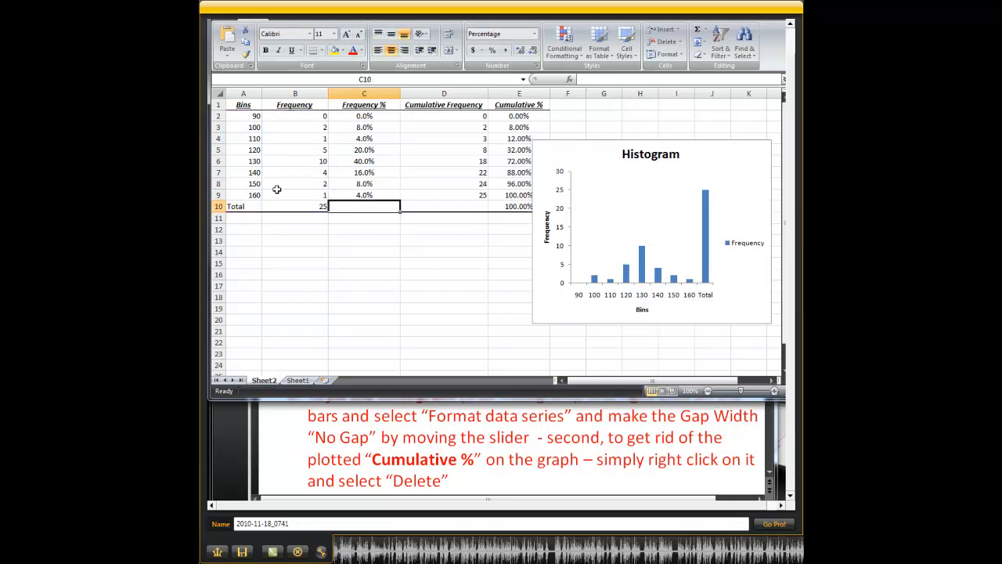
pyautogui.click(235, 205)
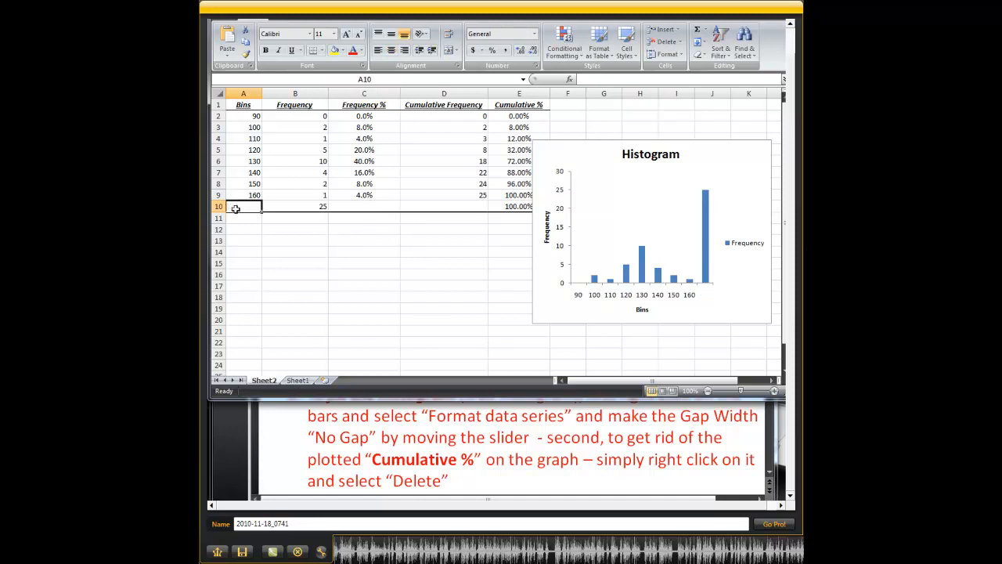
pyautogui.click(295, 206)
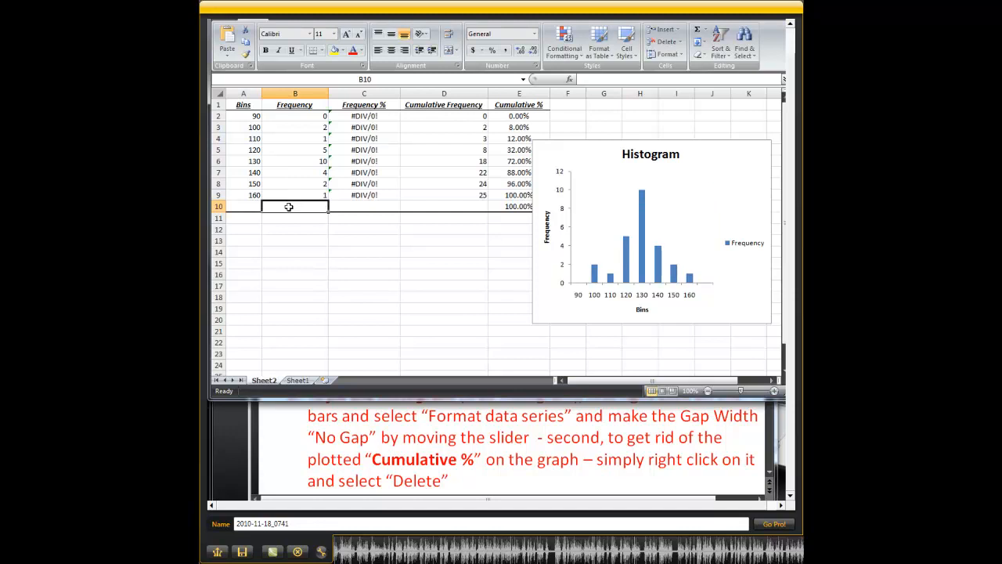
pyautogui.click(444, 274)
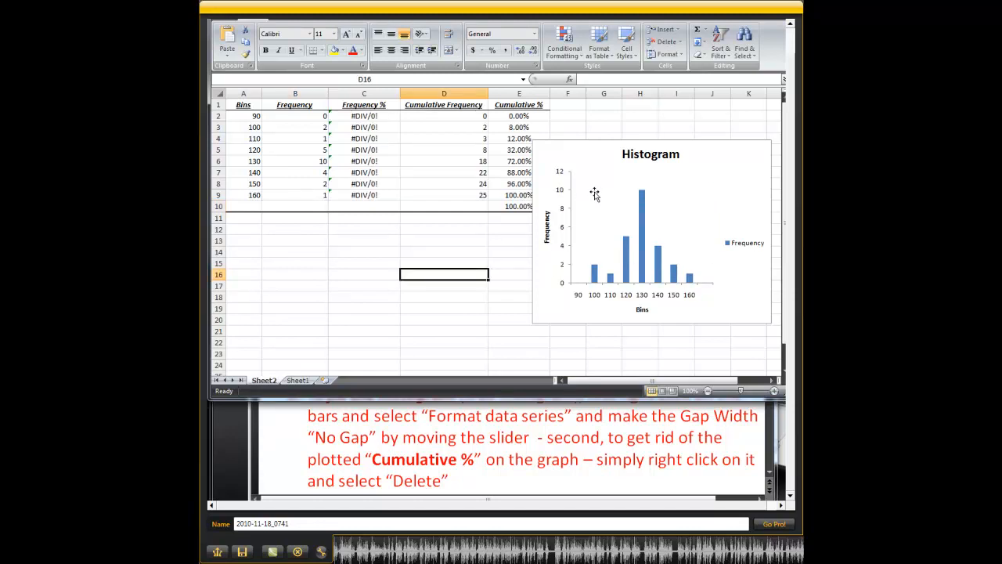
pyautogui.click(650, 227)
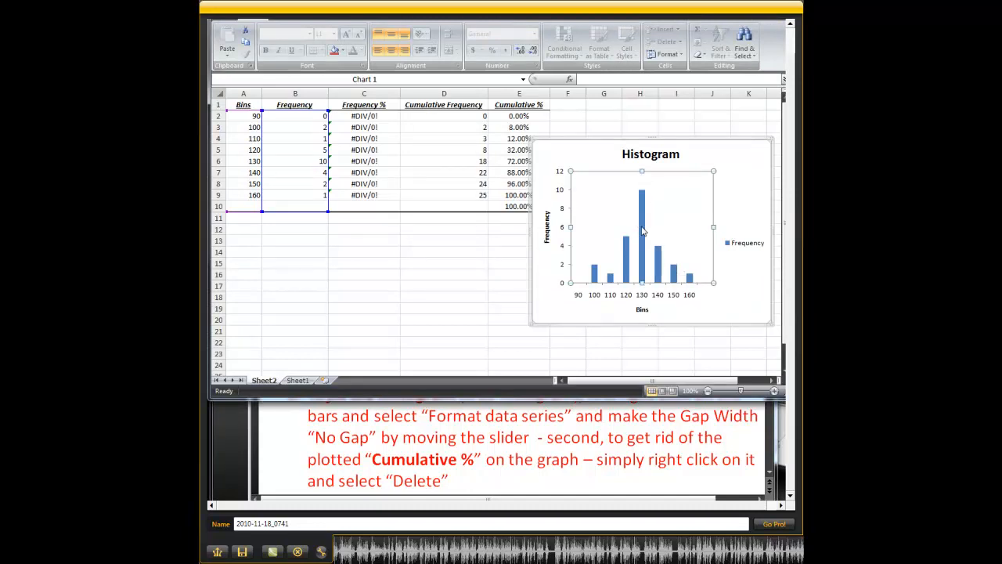
pyautogui.moveTo(642, 219)
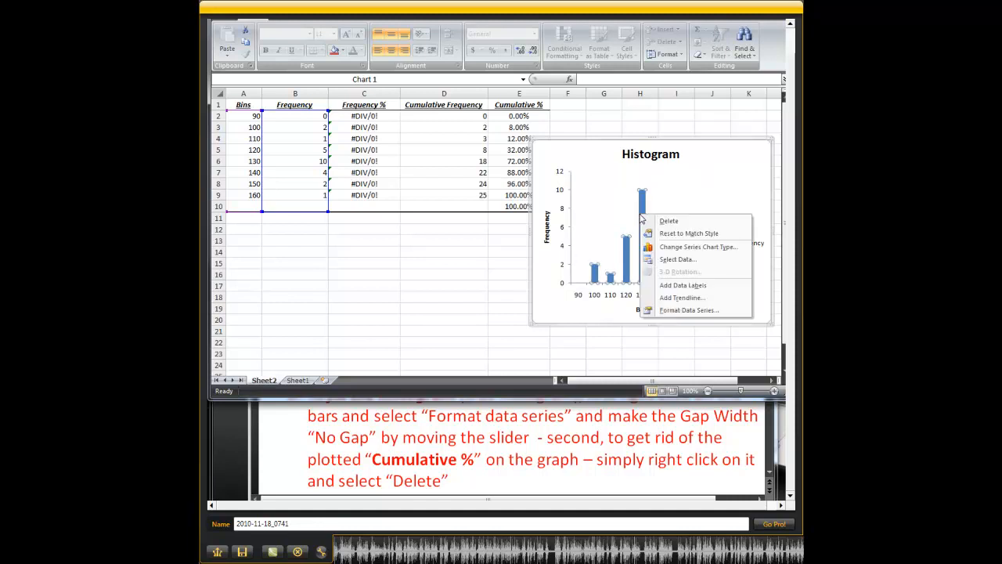
pyautogui.moveTo(706, 284)
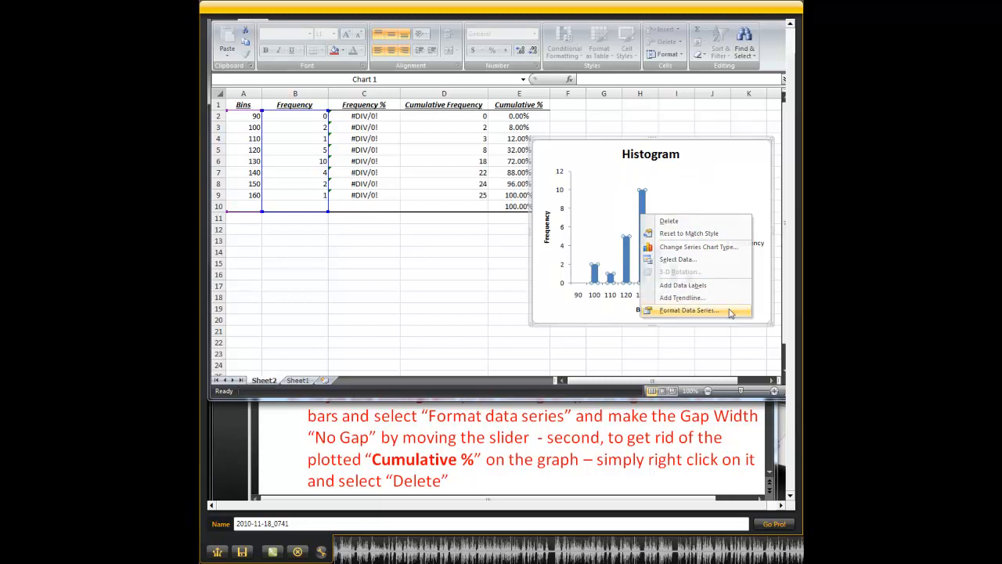
# - Set the Frequency series gap width to No Gap (0%) in Format Data Series
pyautogui.click(688, 310)
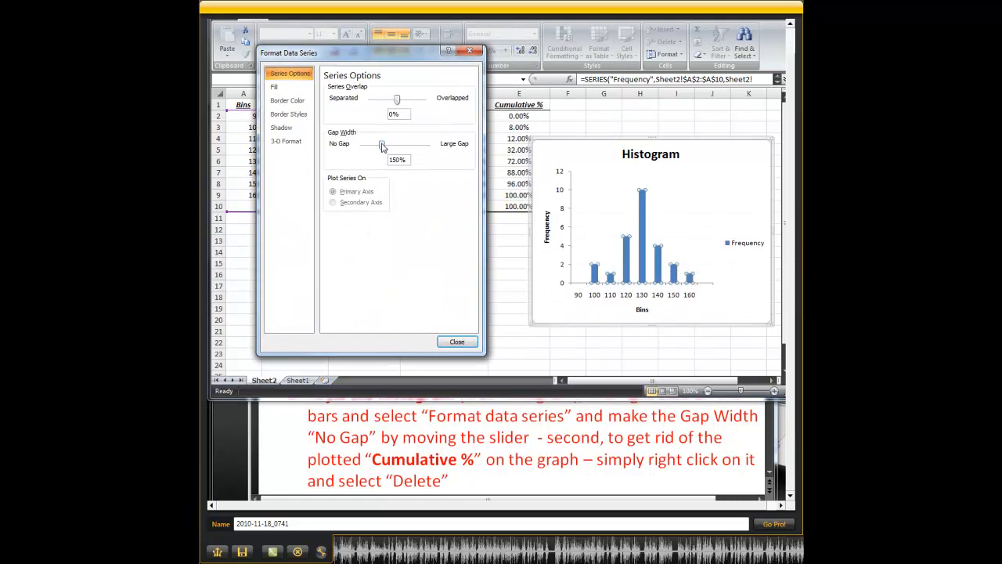
pyautogui.moveTo(382, 145); pyautogui.dragTo(361, 145)
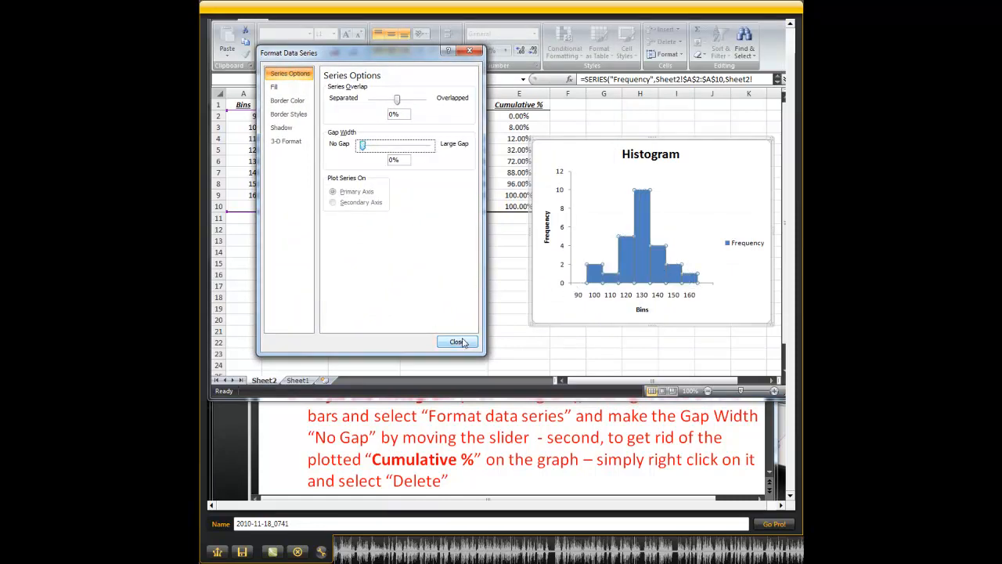
pyautogui.click(458, 341)
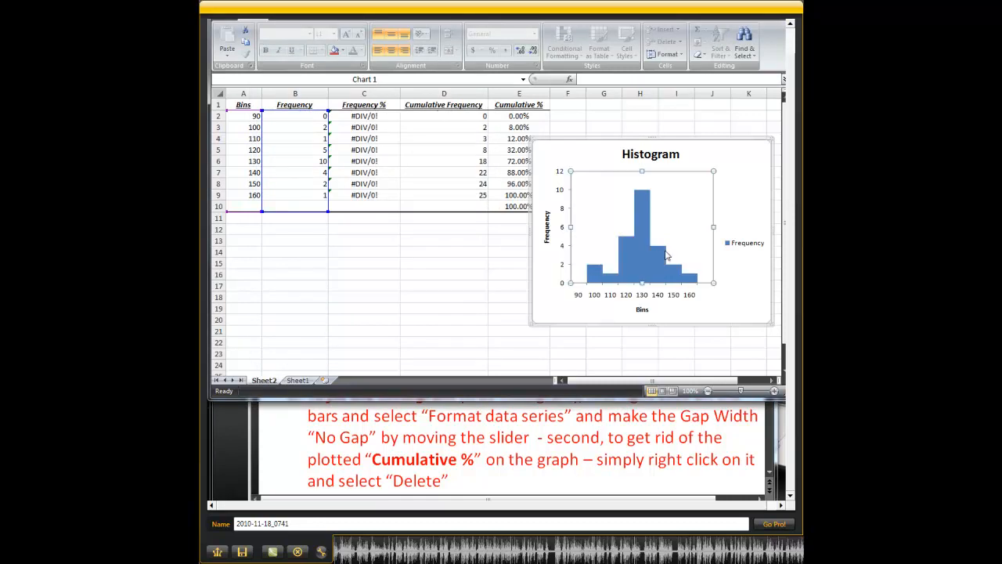
pyautogui.moveTo(707, 222)
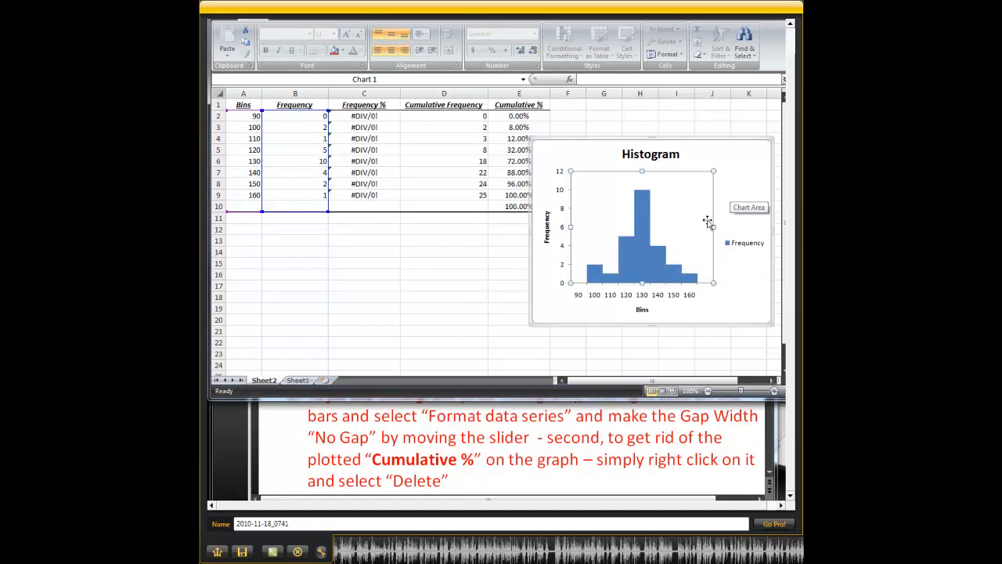
pyautogui.moveTo(676, 210)
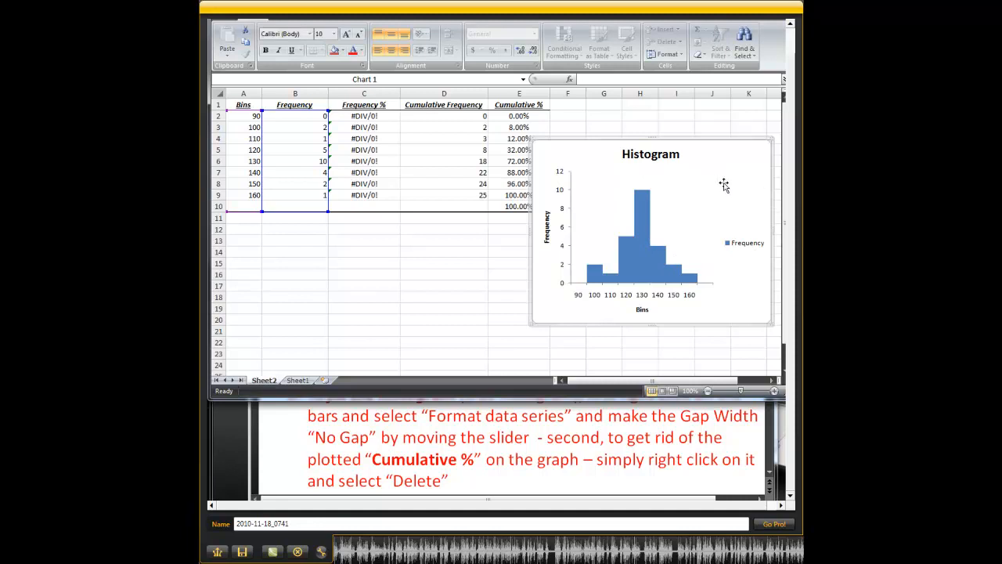
pyautogui.moveTo(643, 262)
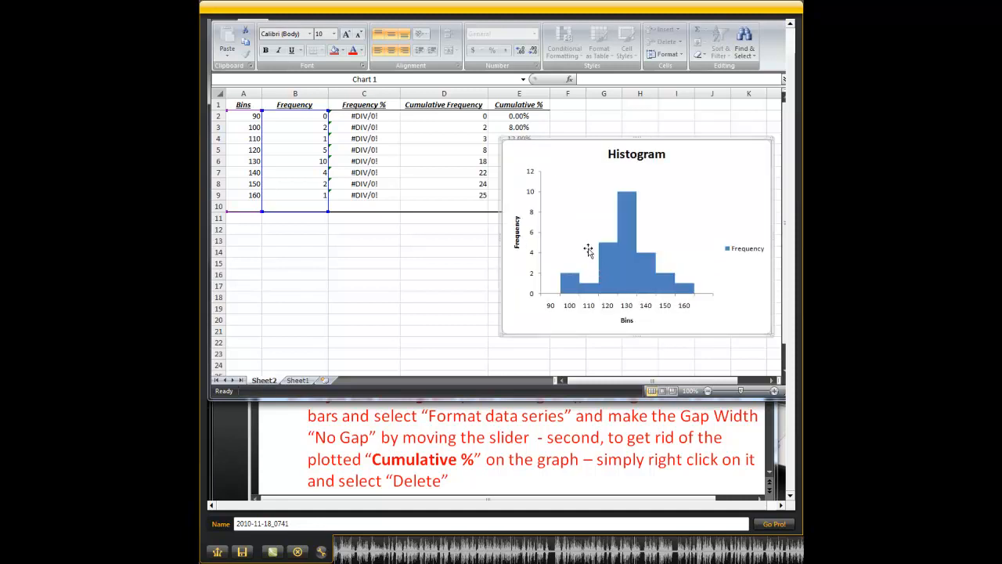
pyautogui.moveTo(544, 233)
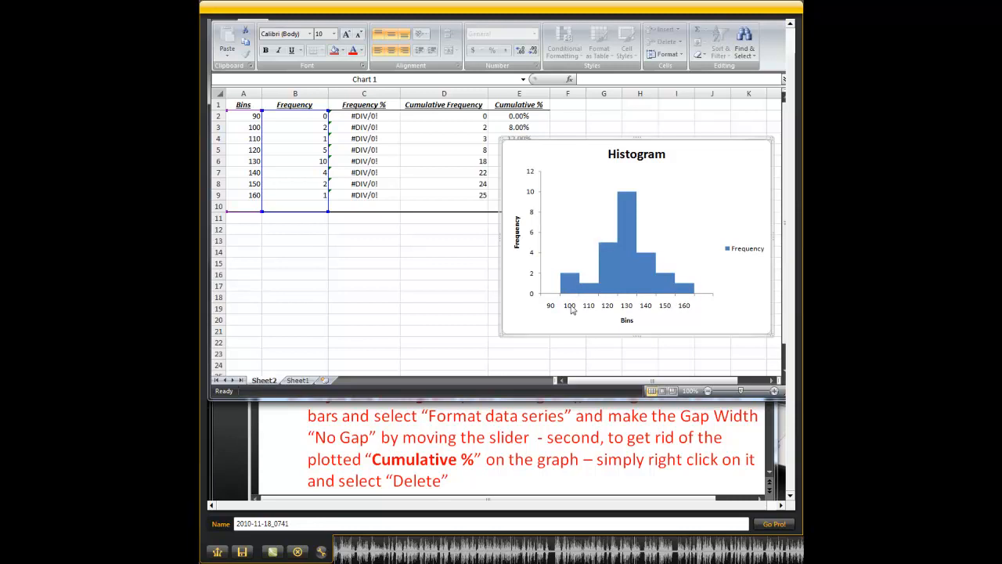
# - Select the enlarged histogram chart now covering the Cumulative % column
pyautogui.click(627, 319)
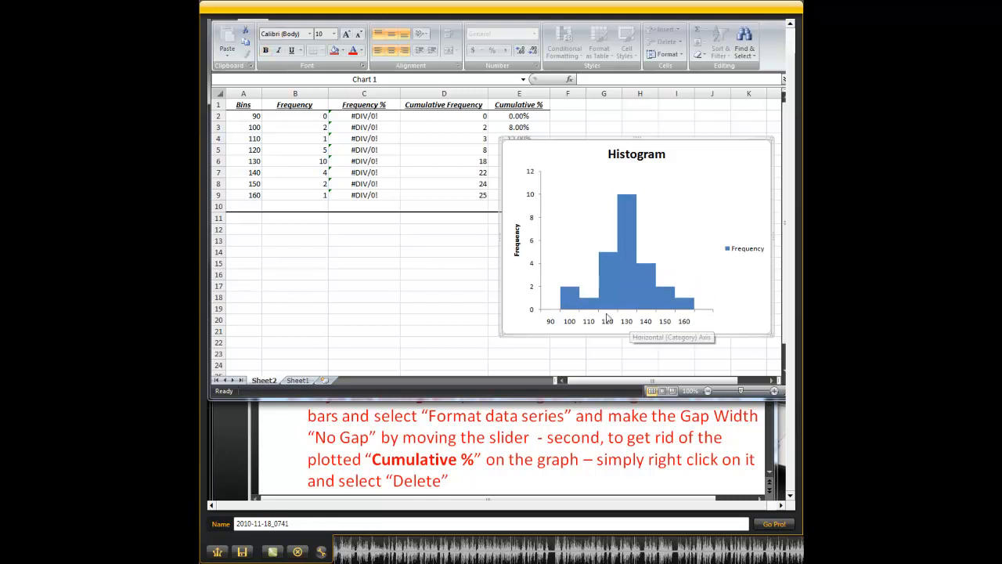
pyautogui.moveTo(415, 34)
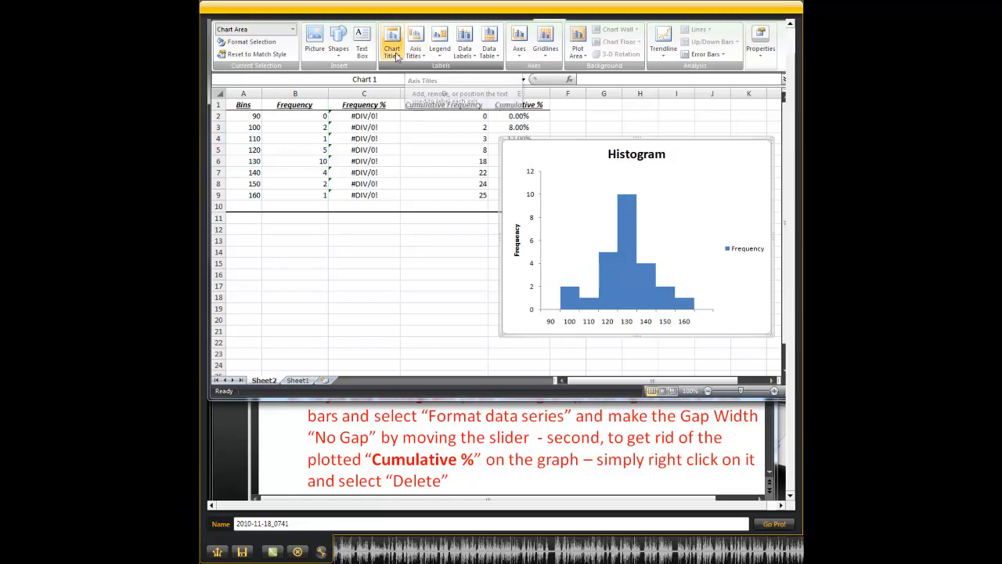
# - Add a title above the chart reading 'Pulse rate after 5 min'
pyautogui.click(392, 41)
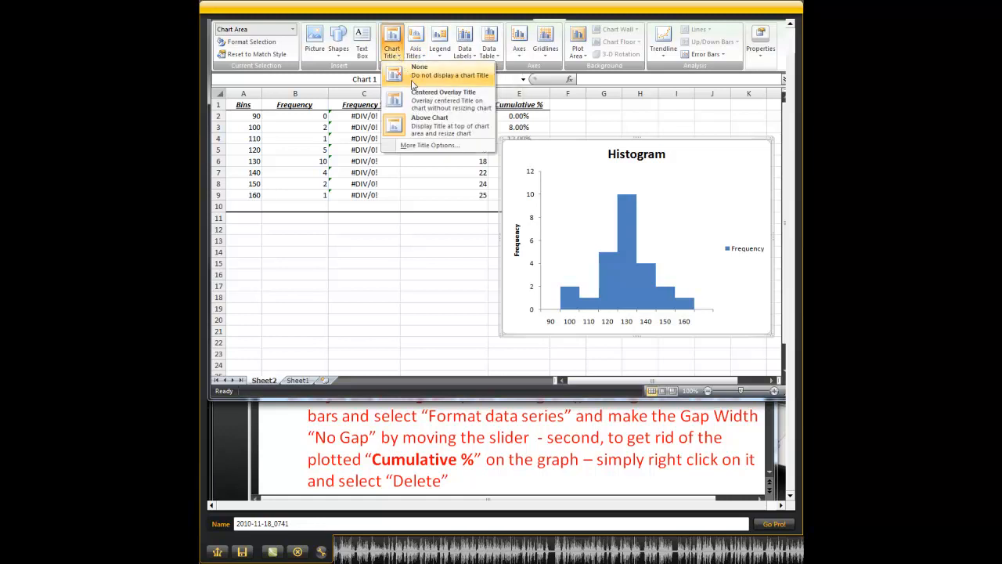
pyautogui.click(429, 117)
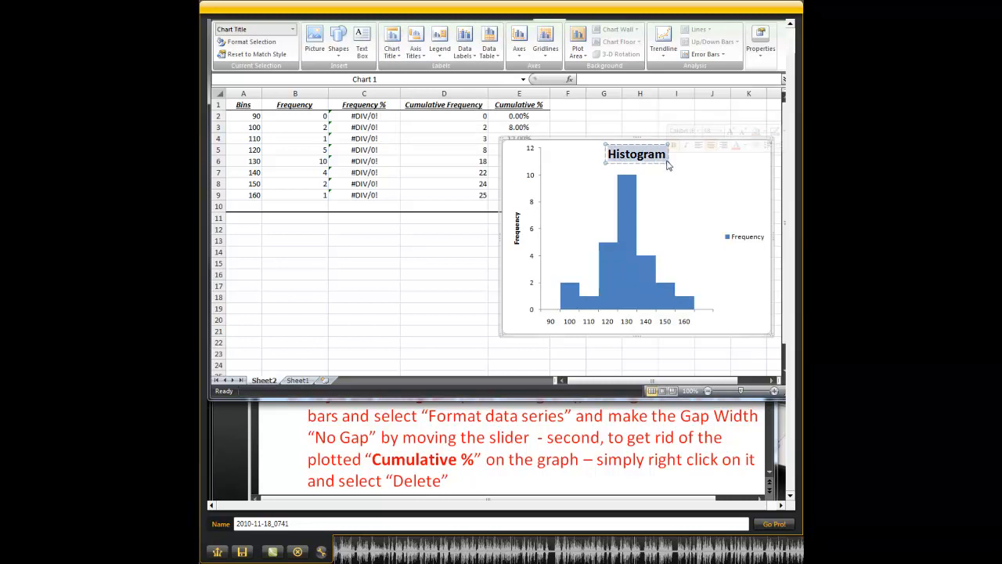
pyautogui.write('Pulse rate after 5')
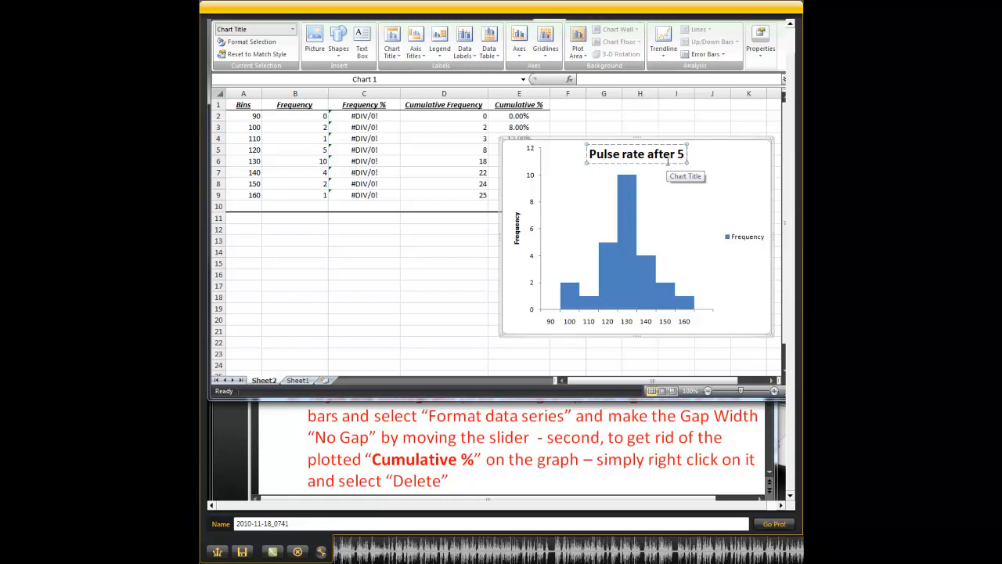
pyautogui.write('min')
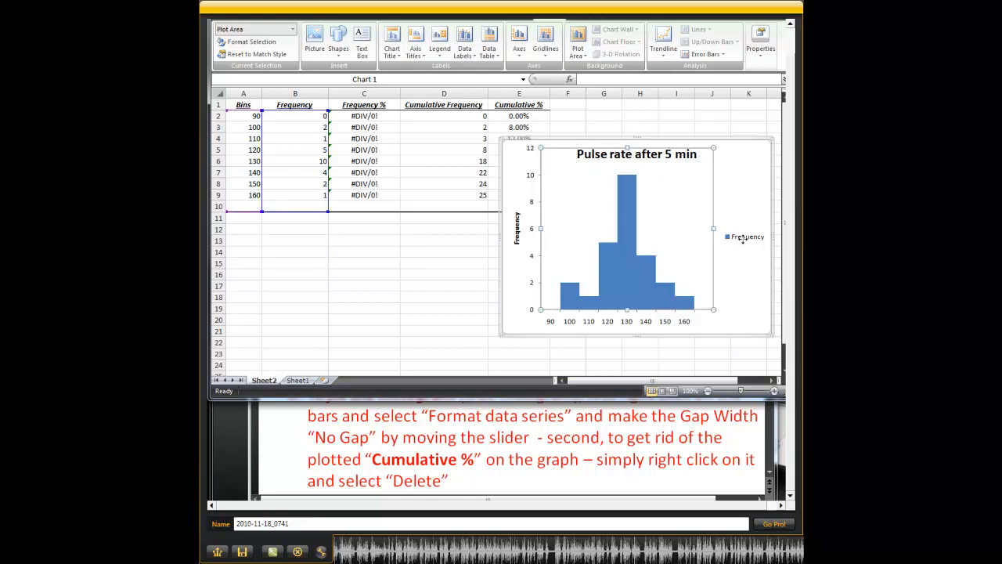
# - Remove the Frequency legend from the histogram
pyautogui.click(745, 237)
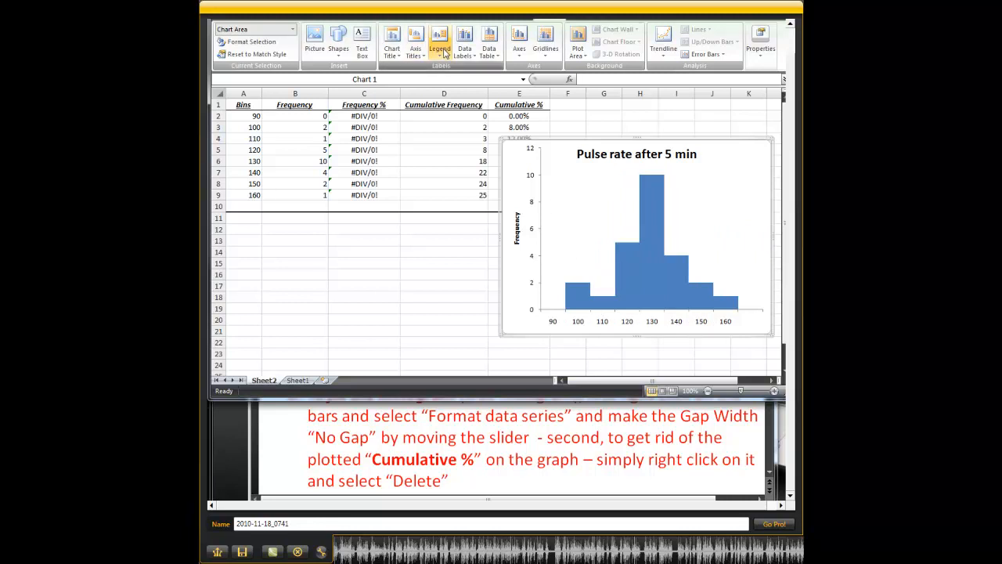
pyautogui.moveTo(465, 41)
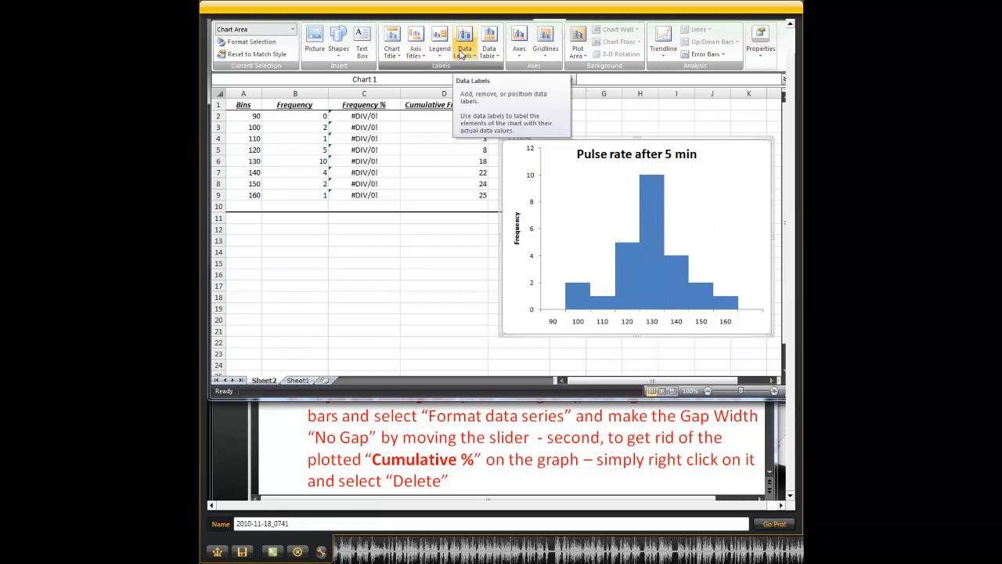
# - Add a 'Pulse Rate' title below the horizontal axis and open its formatting options
pyautogui.click(416, 38)
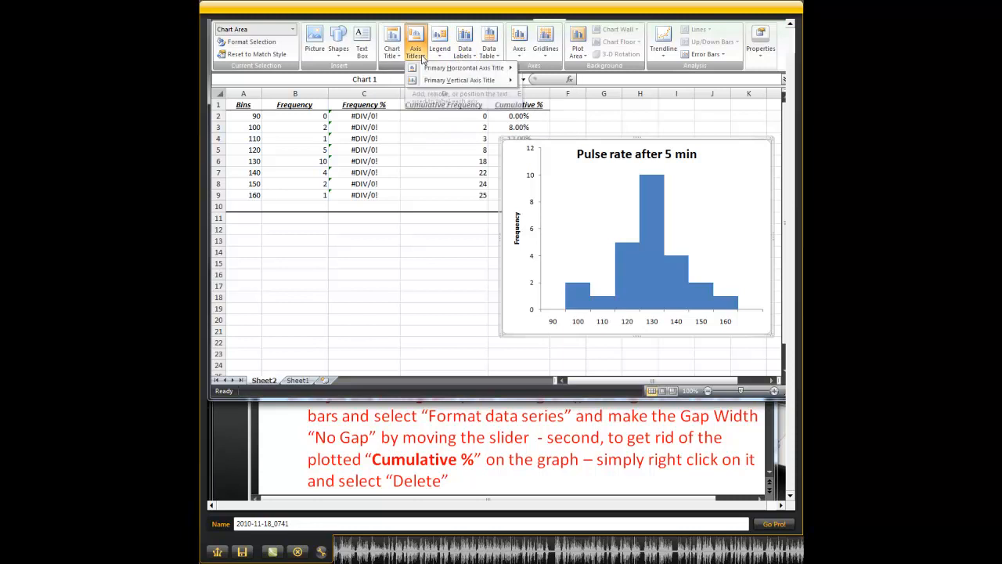
pyautogui.click(461, 81)
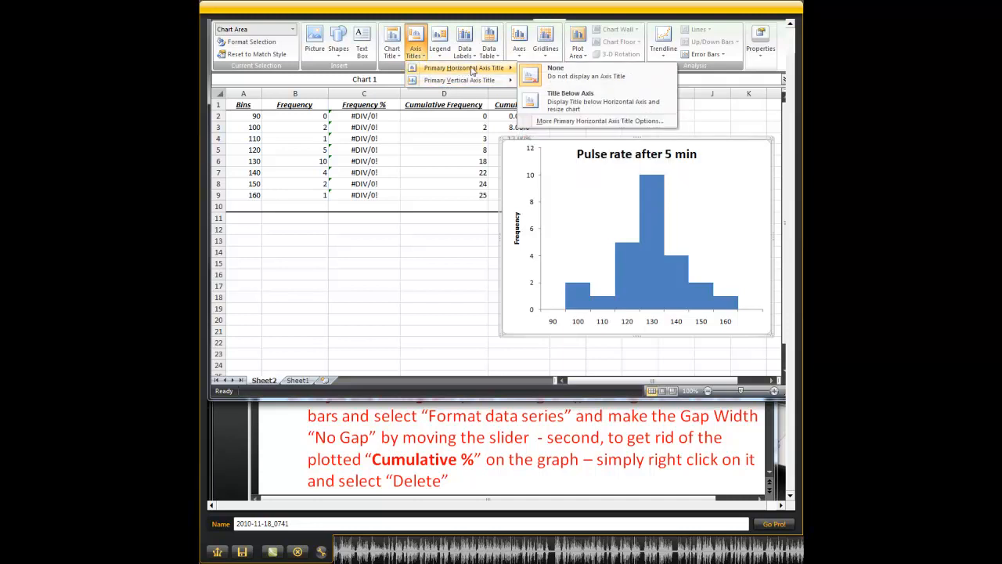
pyautogui.click(570, 100)
pyautogui.write('Pulse Rate')
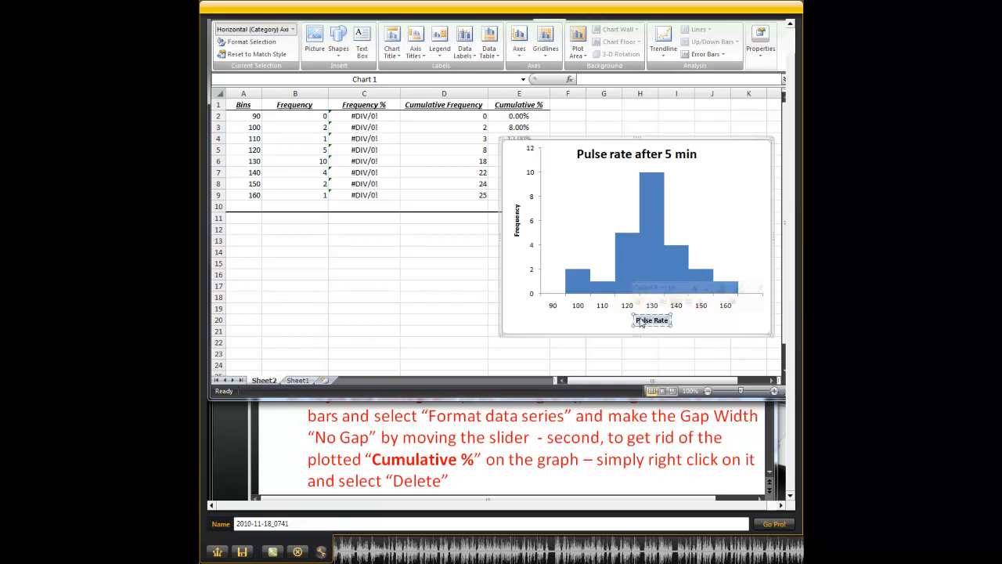
pyautogui.rightClick(652, 320)
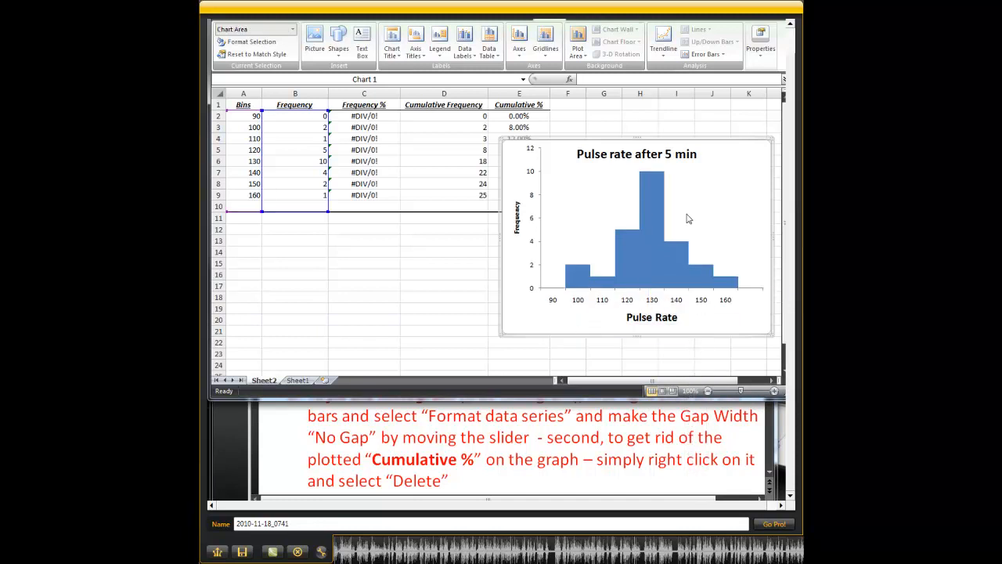
pyautogui.moveTo(645, 199)
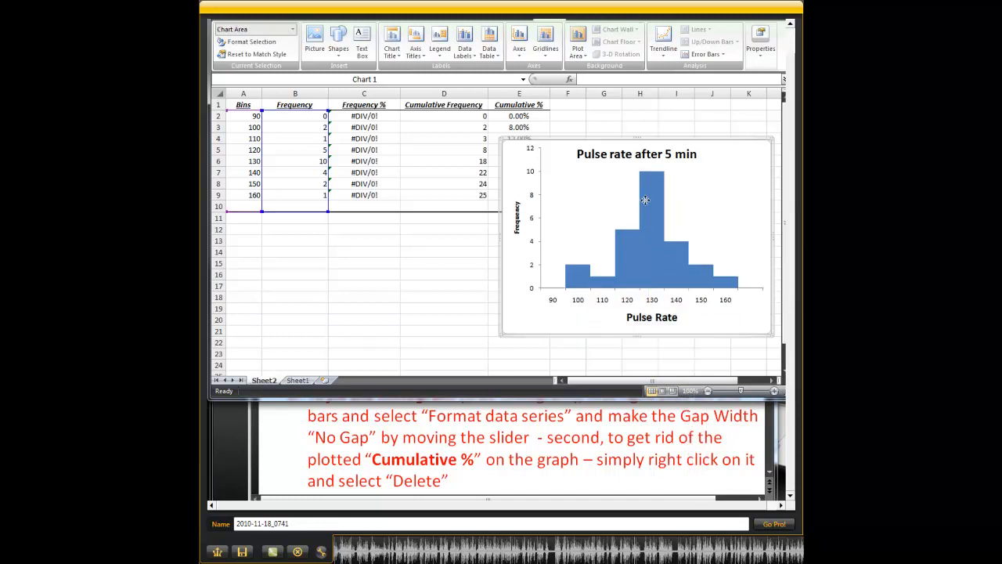